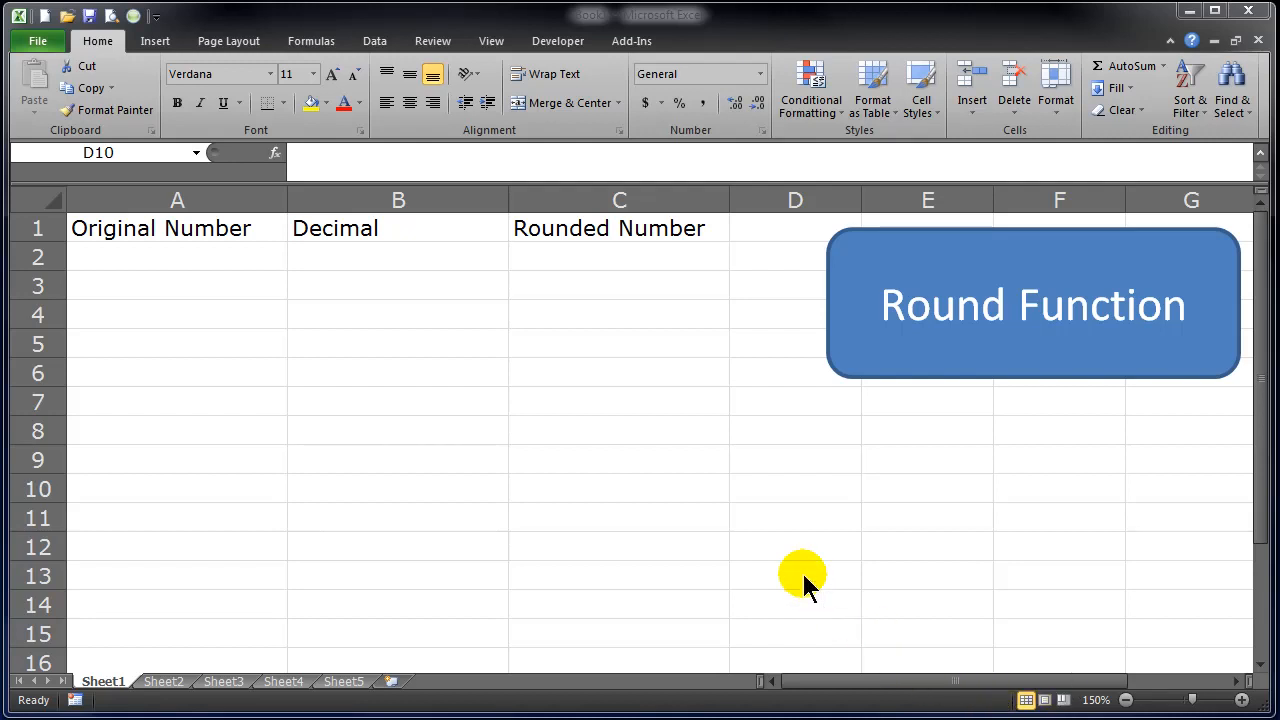
mouse_move(760, 528)
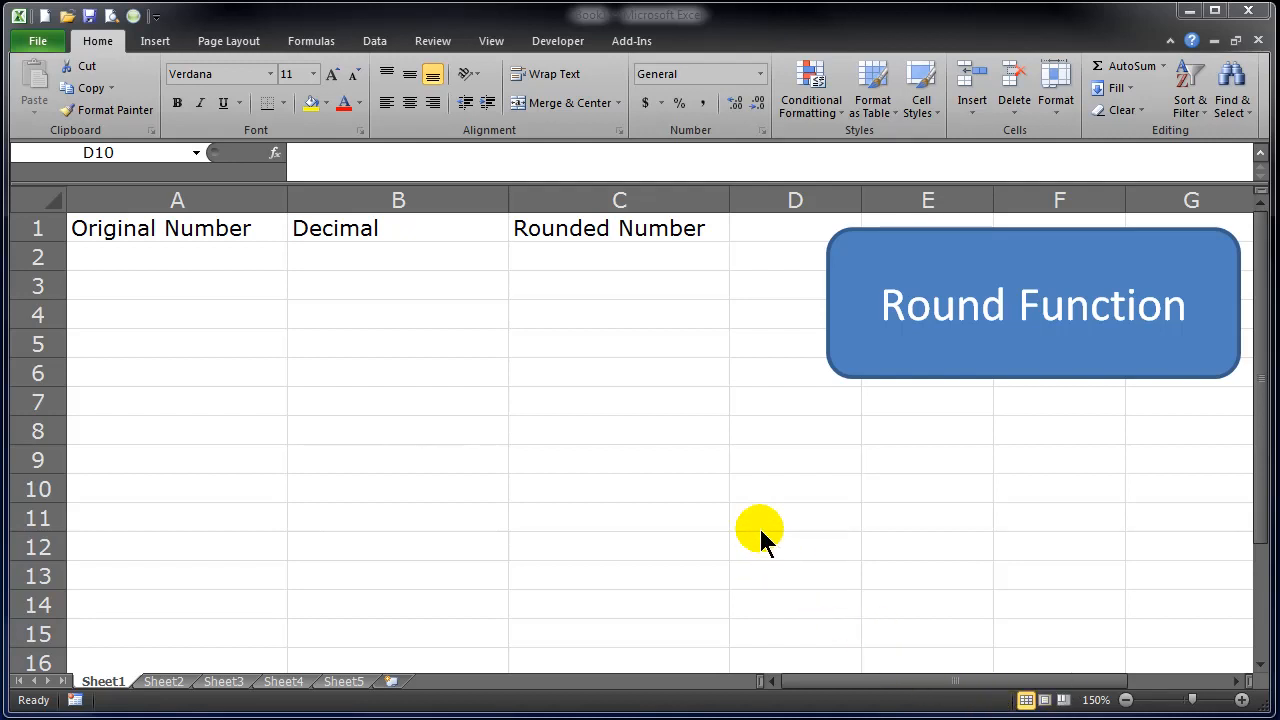
mouse_move(270, 305)
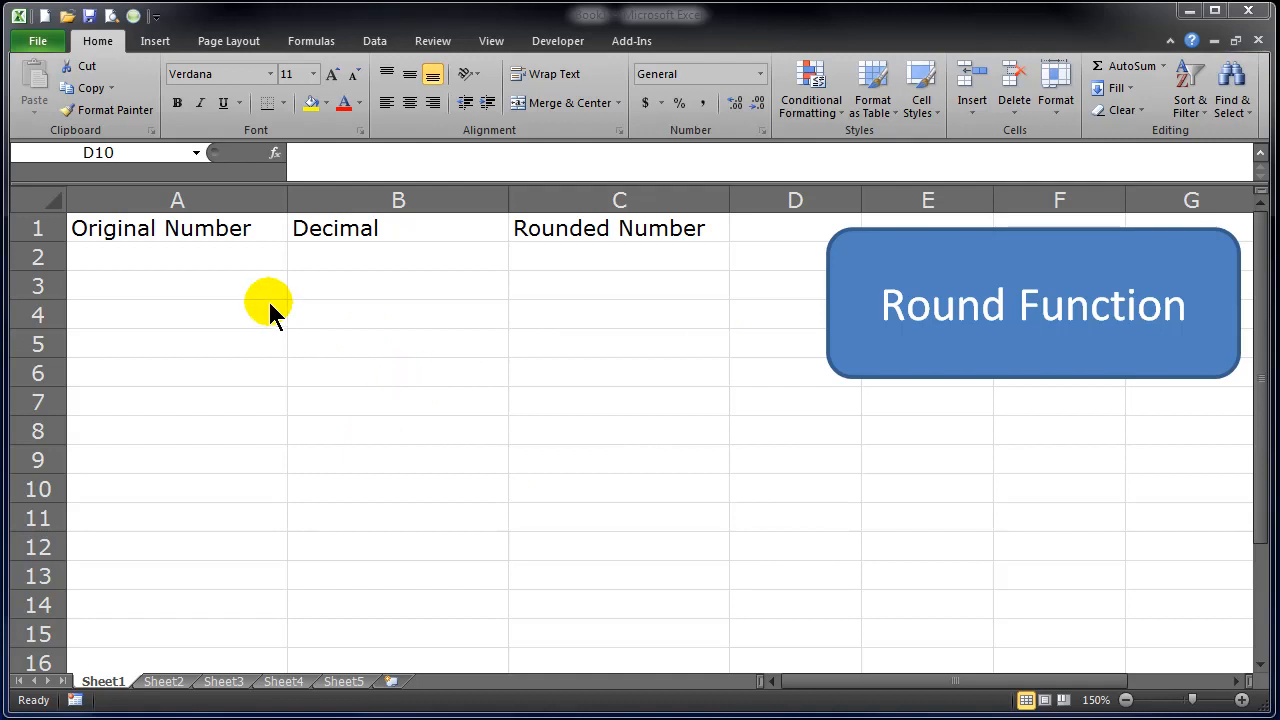
- Start typing the formula =RANDBETWEEN(100,999)+rand() into cell A2 without confirming it
left_click(177, 343)
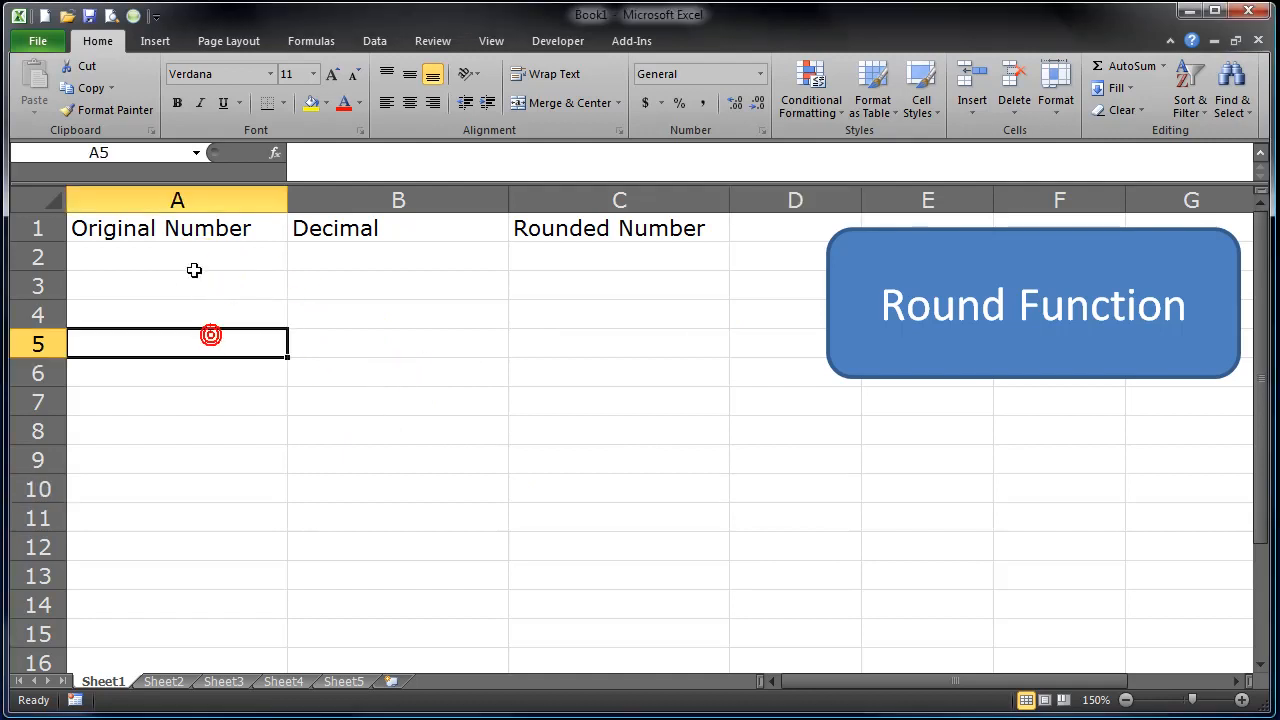
left_click(177, 257)
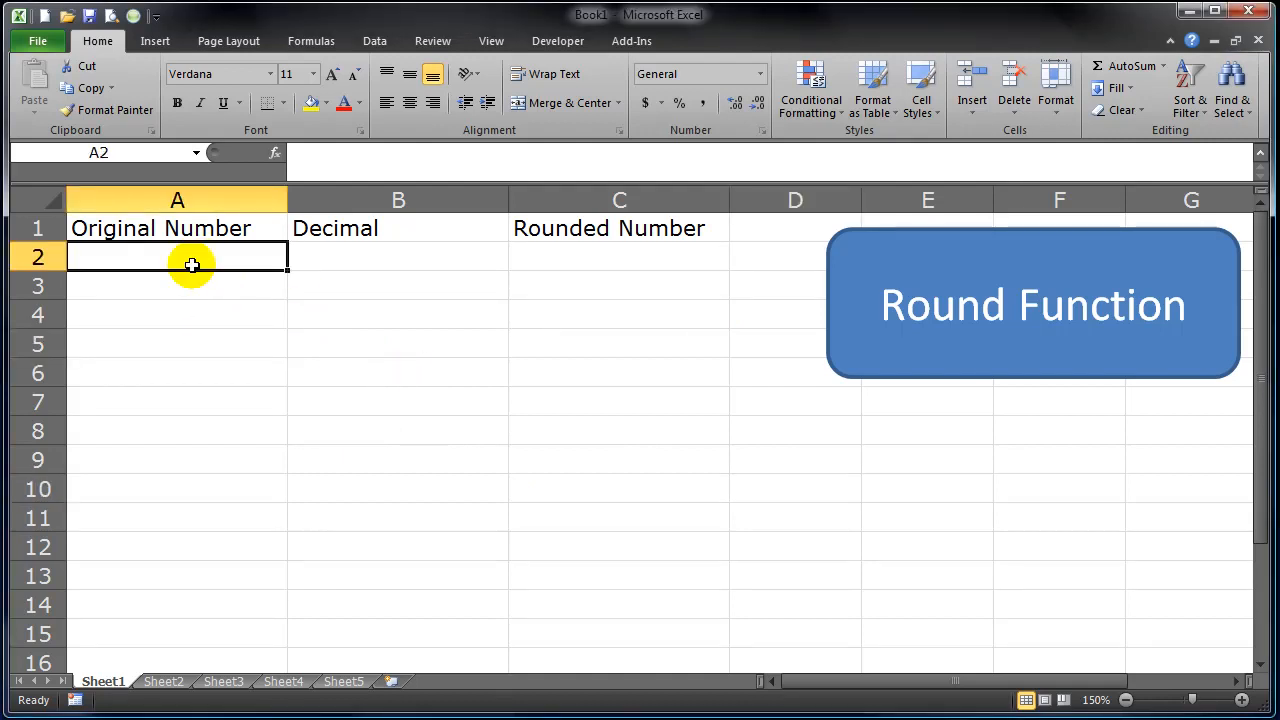
type("=rand")
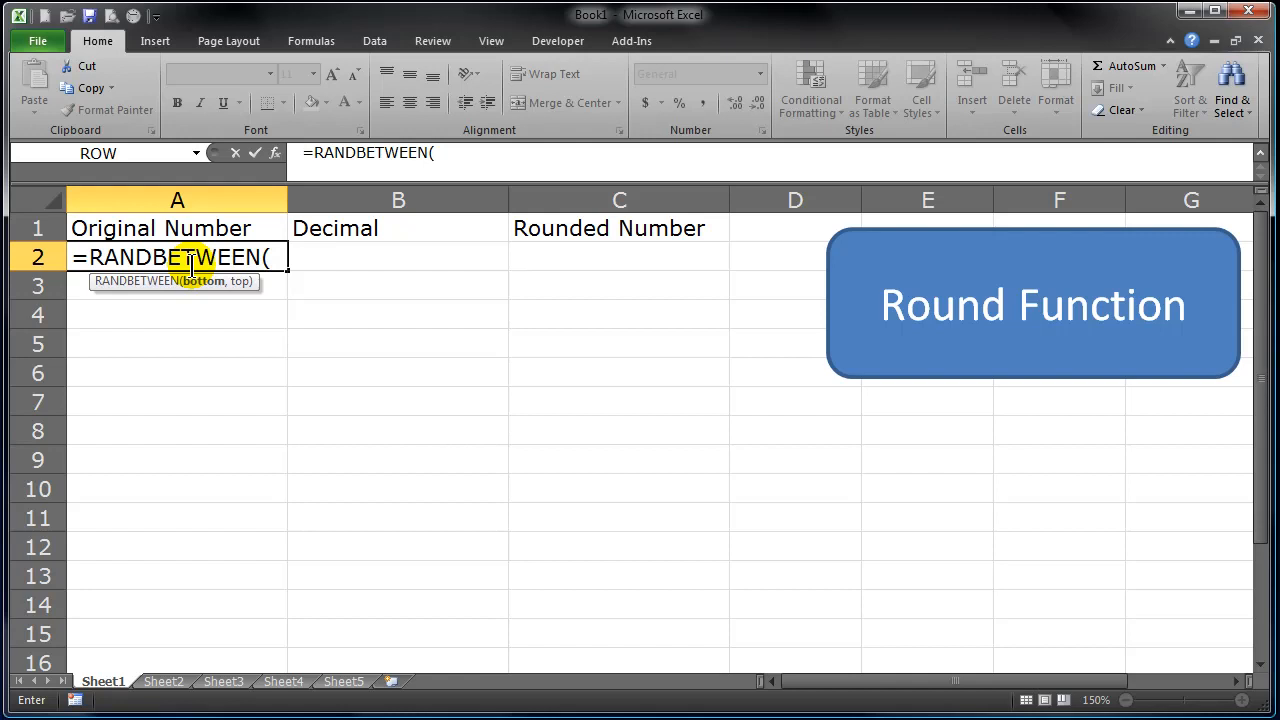
type("100,999")
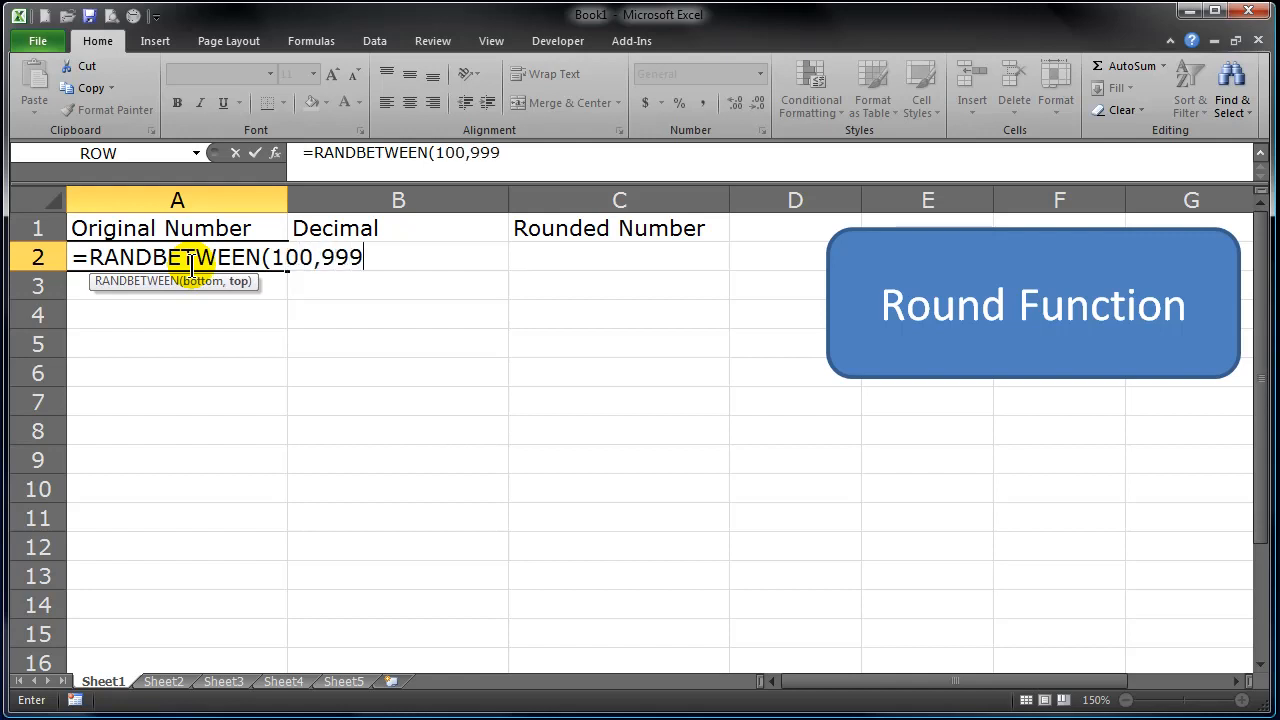
type(")")
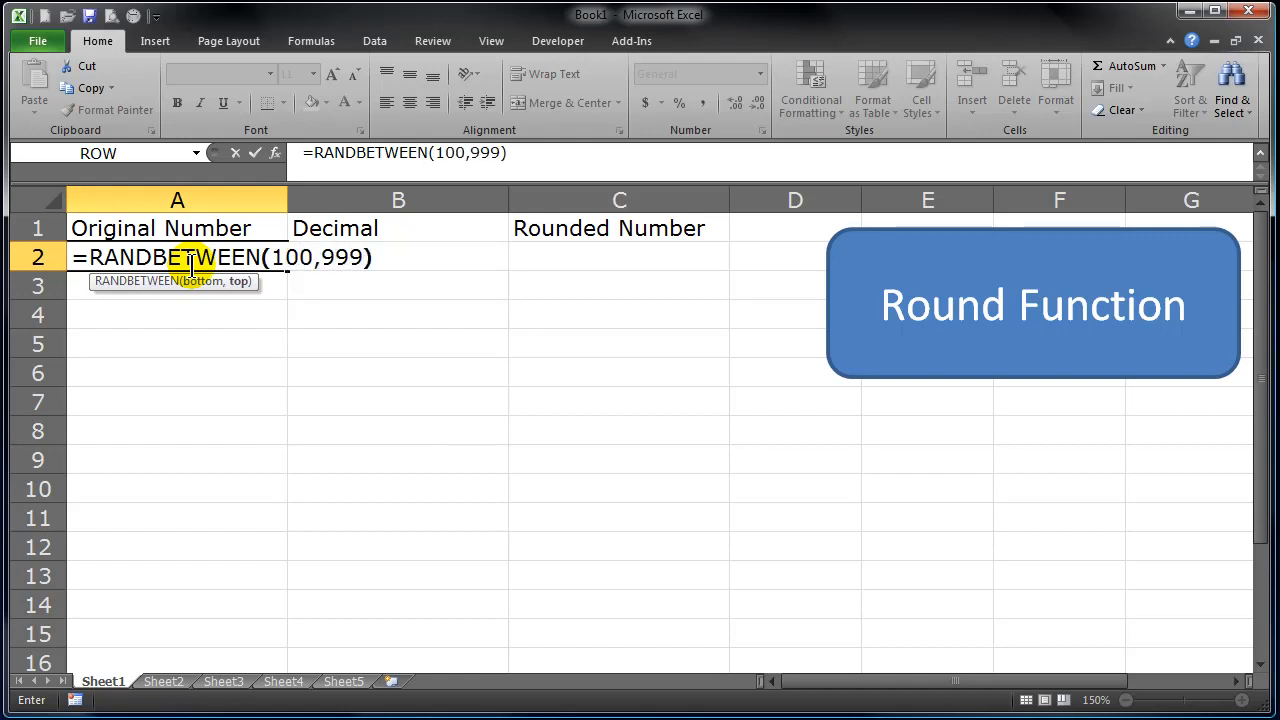
type("+rand()")
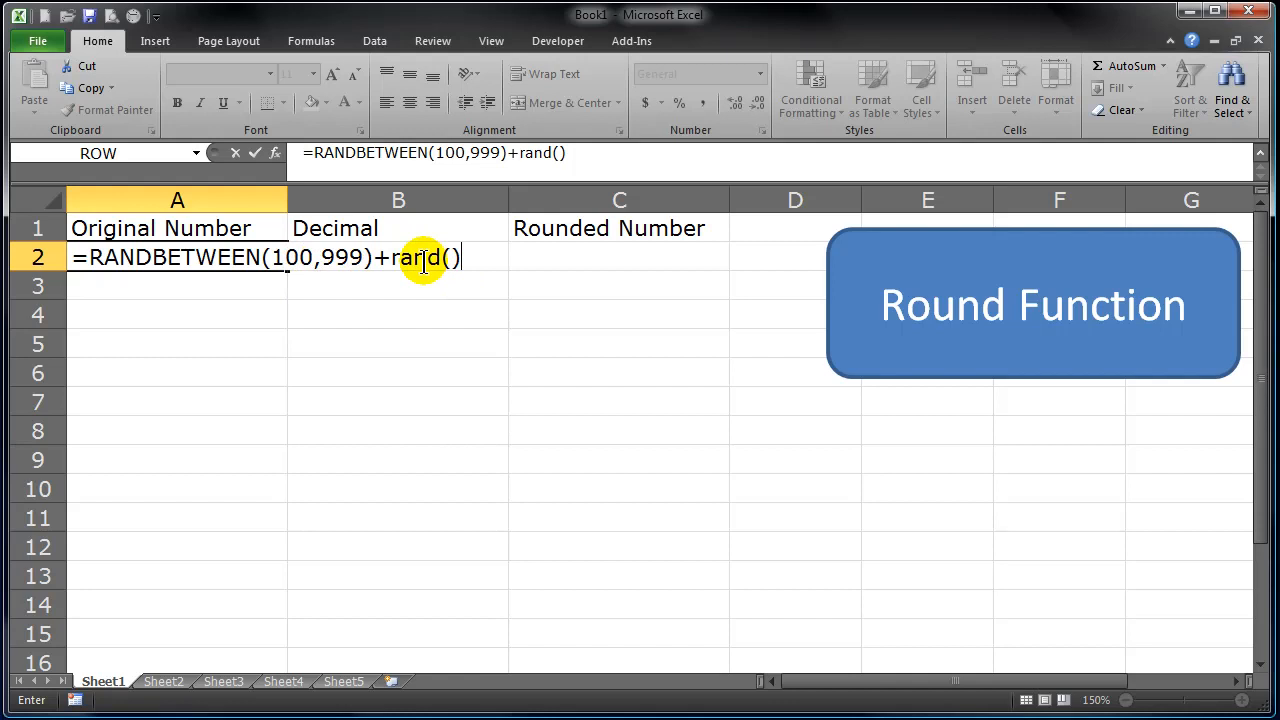
mouse_move(463, 283)
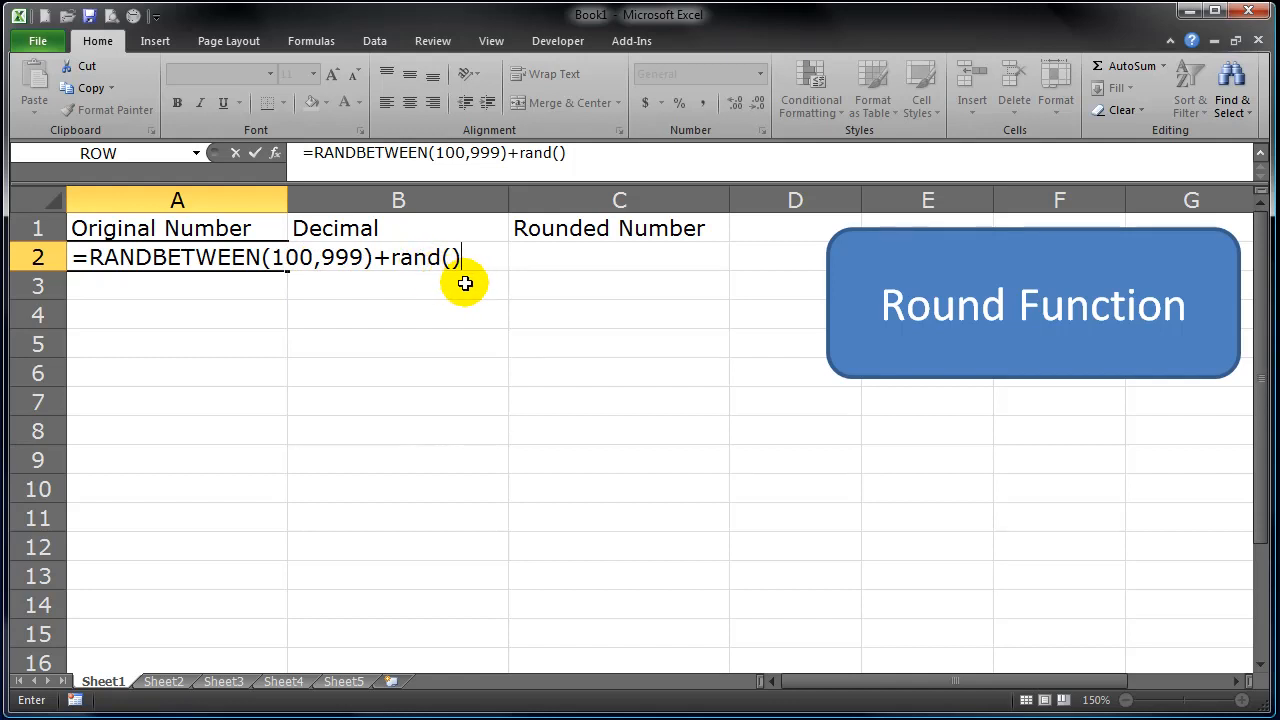
mouse_move(326, 278)
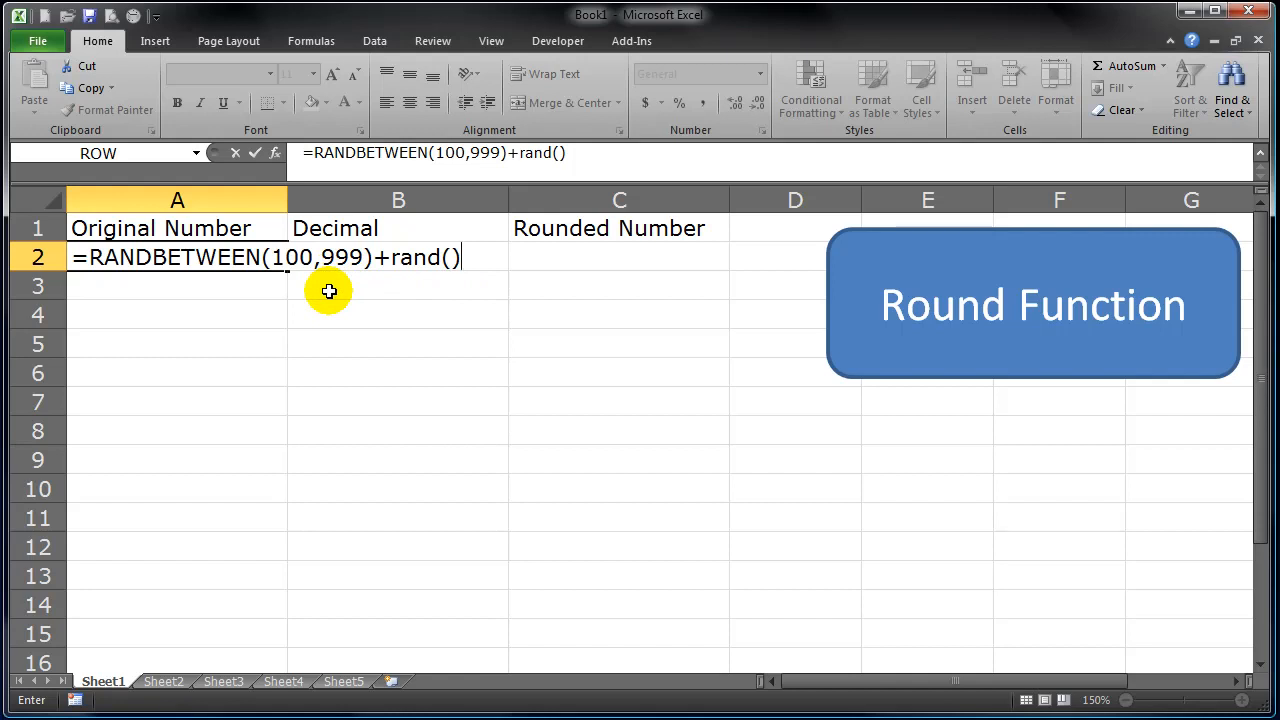
- Confirm the random-number formula in A2 and fill it down to A12
key("Return")
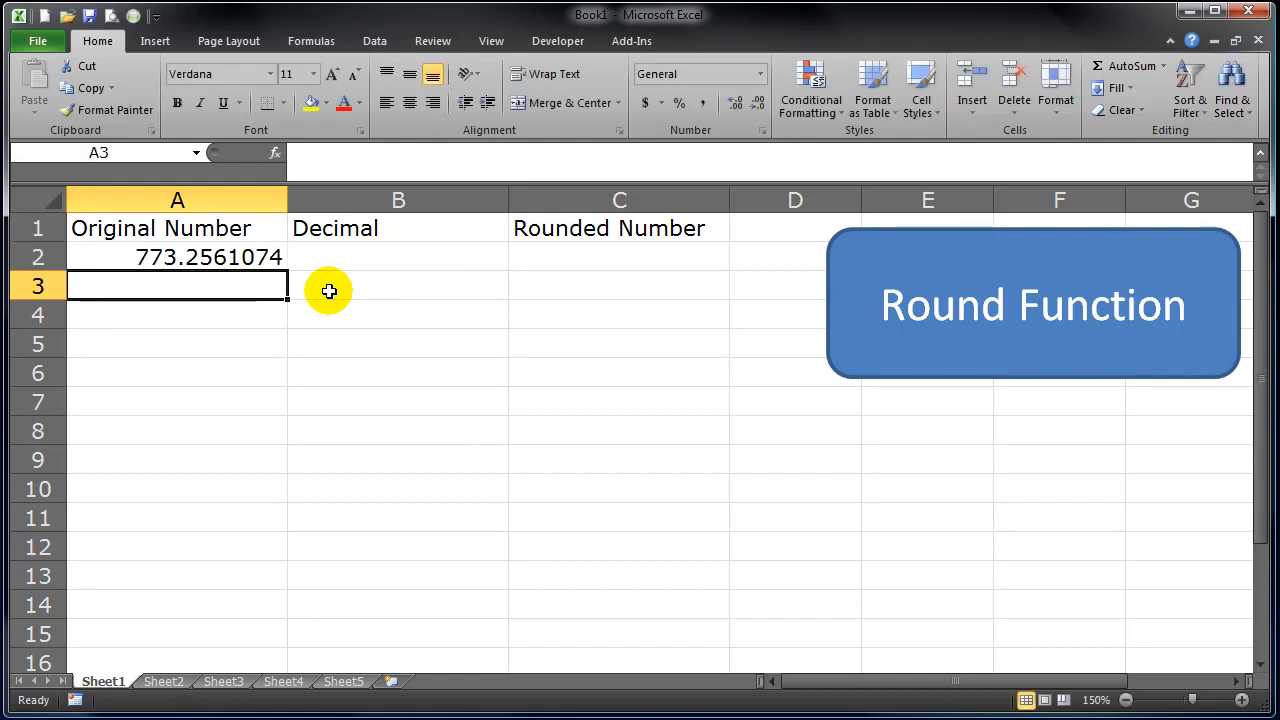
left_click_drag(287, 270, 278, 511)
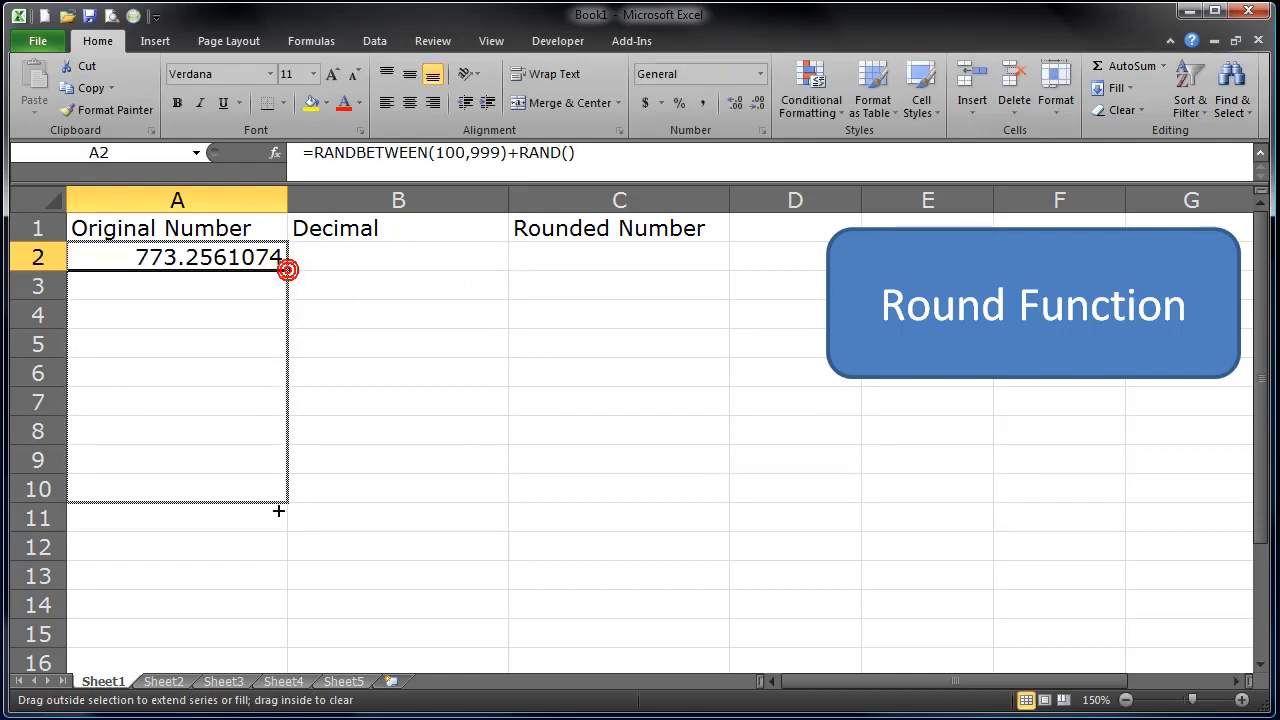
left_click_drag(287, 269, 287, 547)
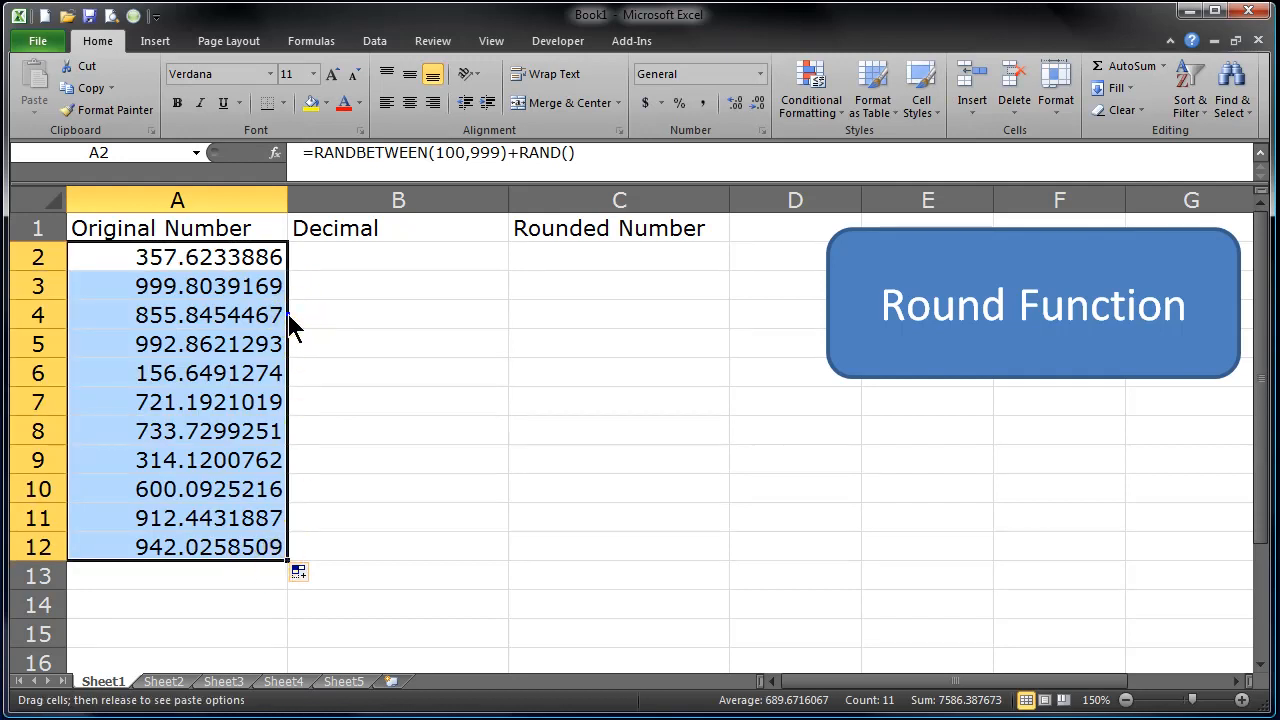
right_click(278, 318)
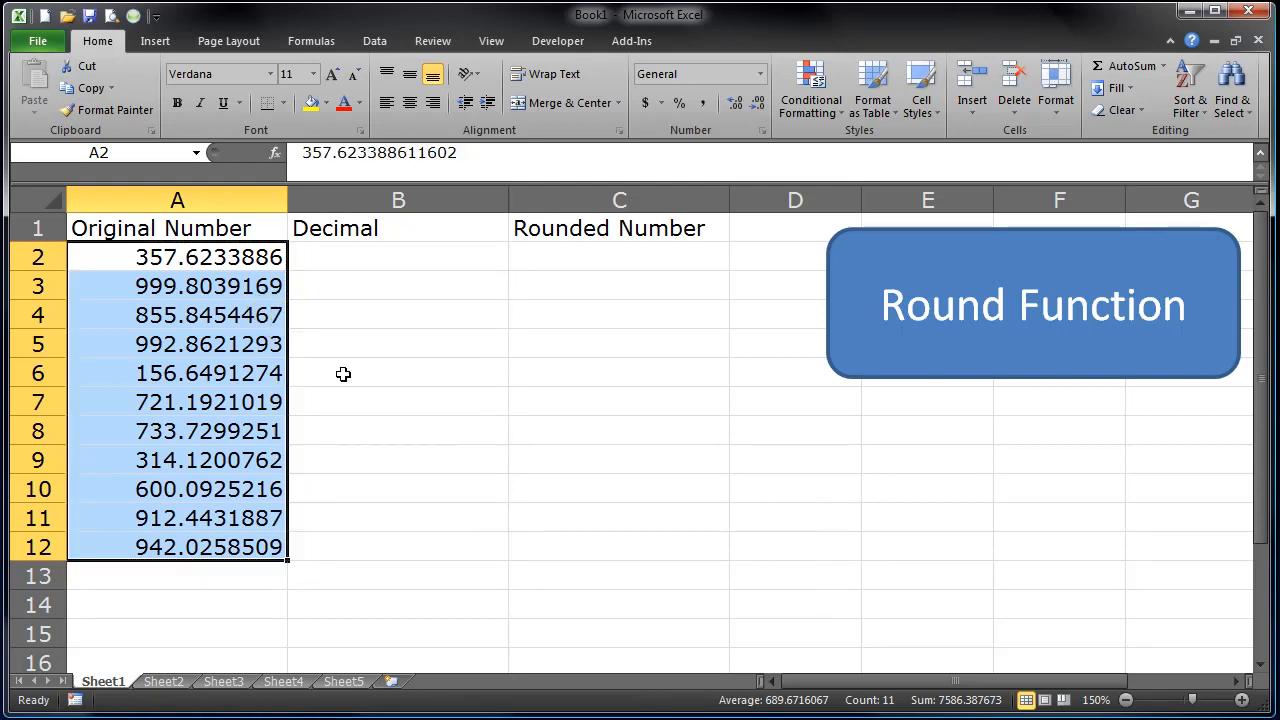
- Inspect the values in A11 and A9, then select the original numbers from A2
left_click(177, 517)
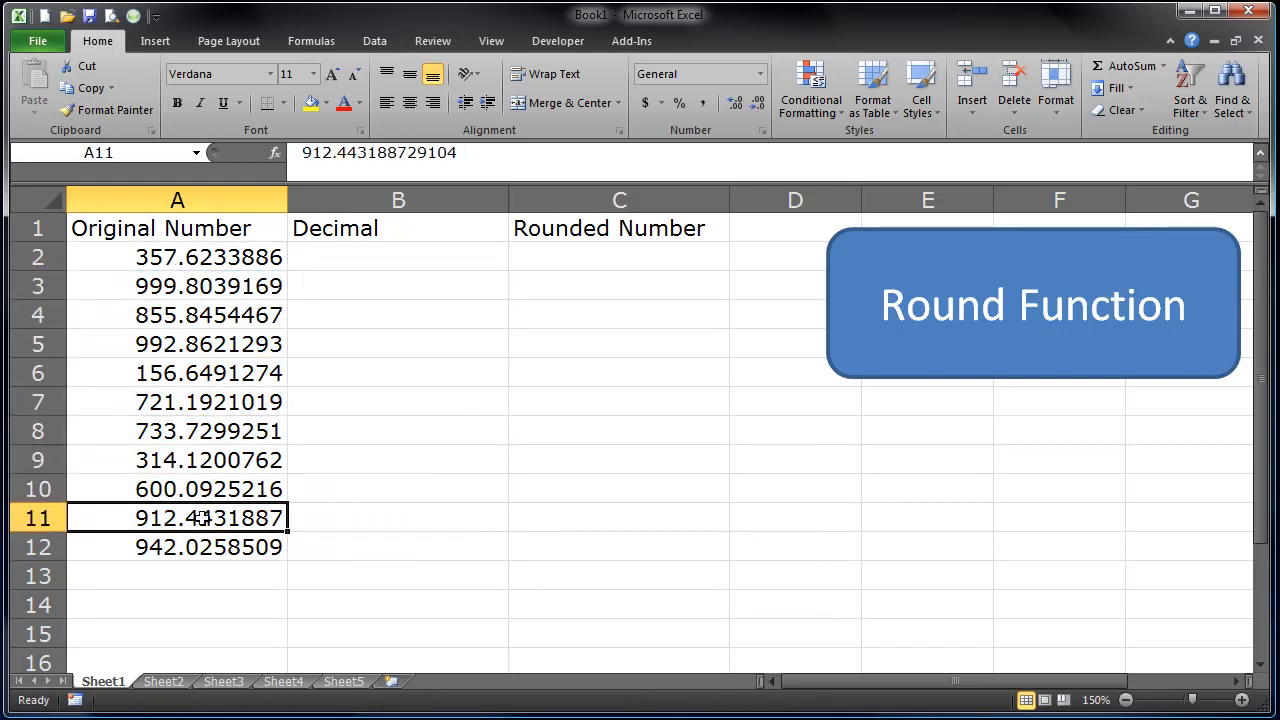
left_click(207, 459)
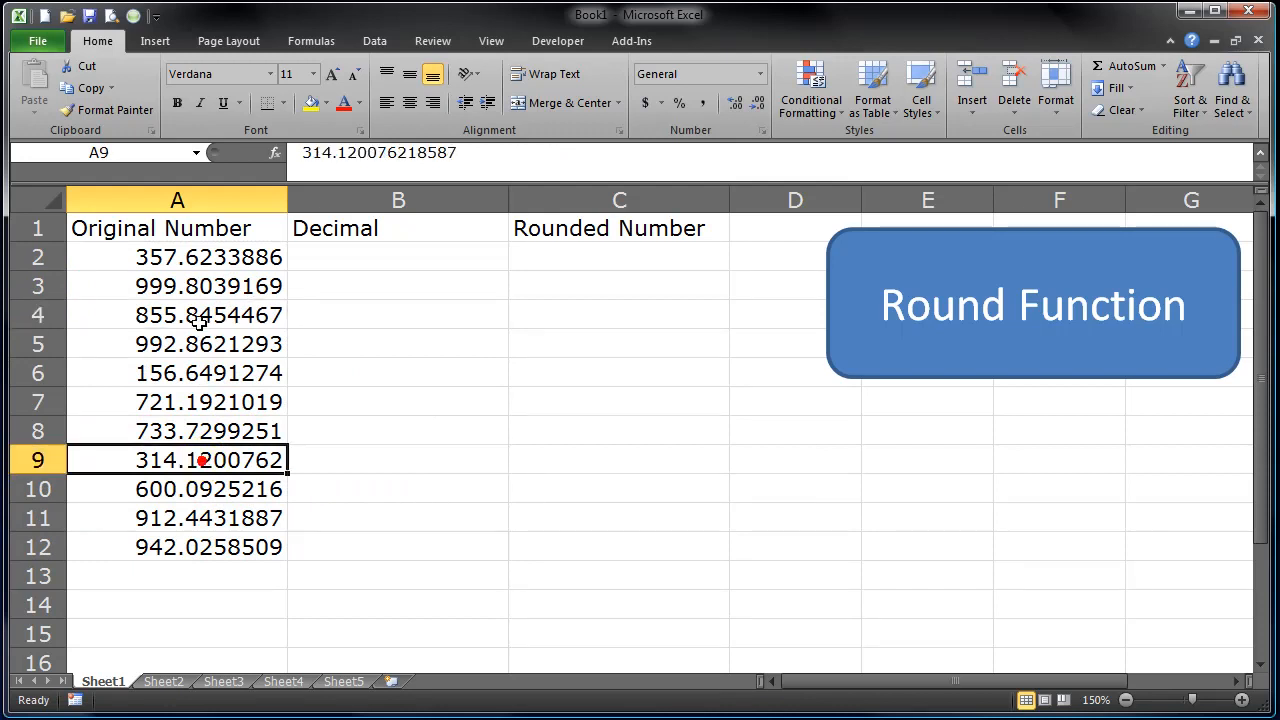
left_click(177, 257)
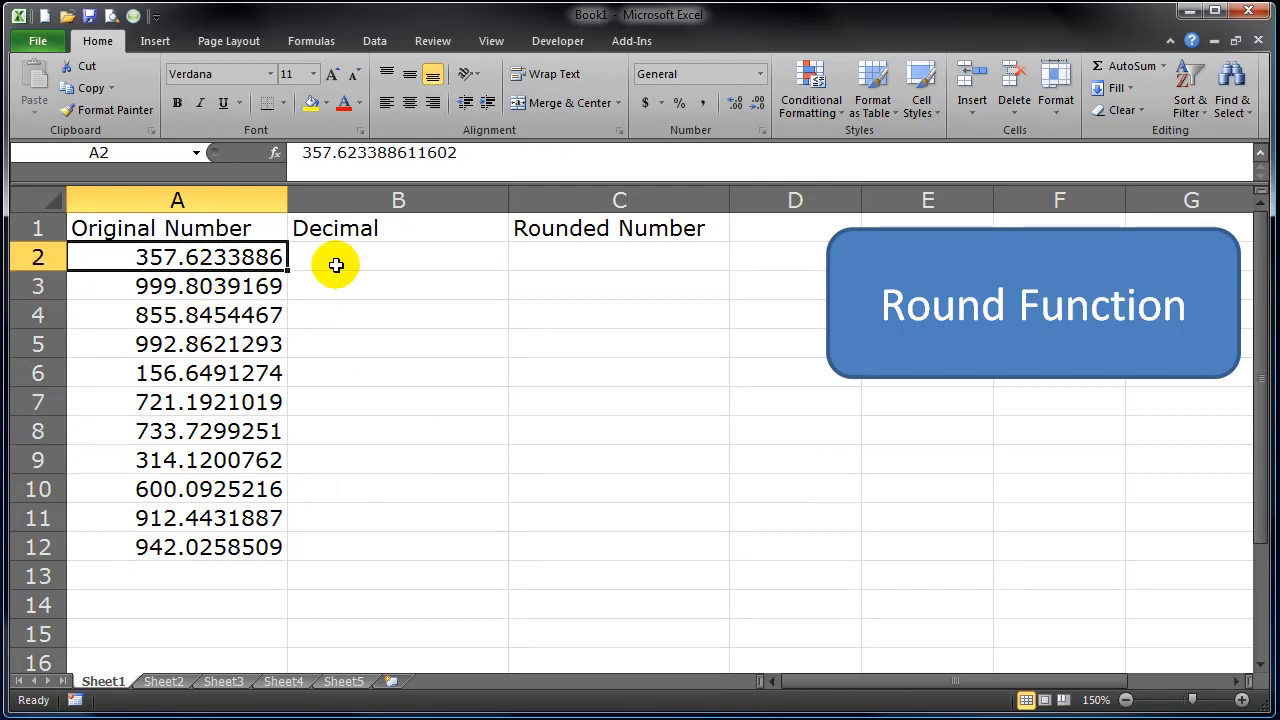
mouse_move(380, 260)
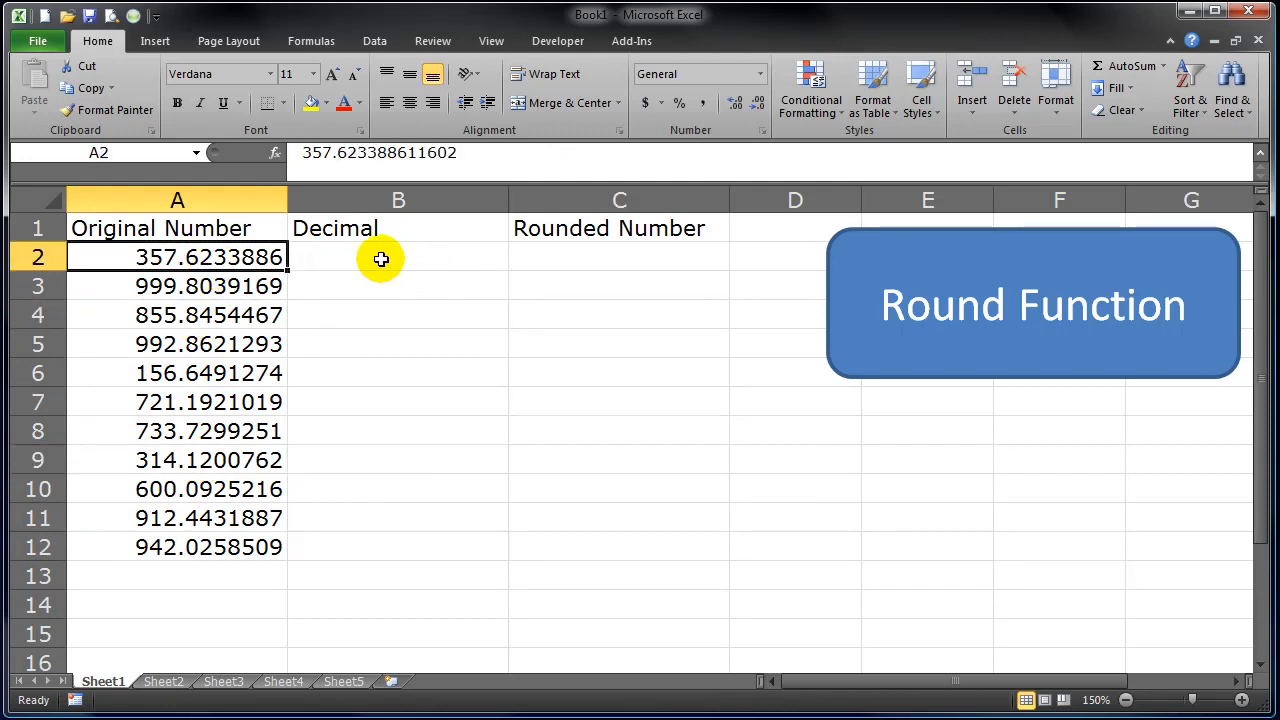
left_click_drag(177, 257, 177, 314)
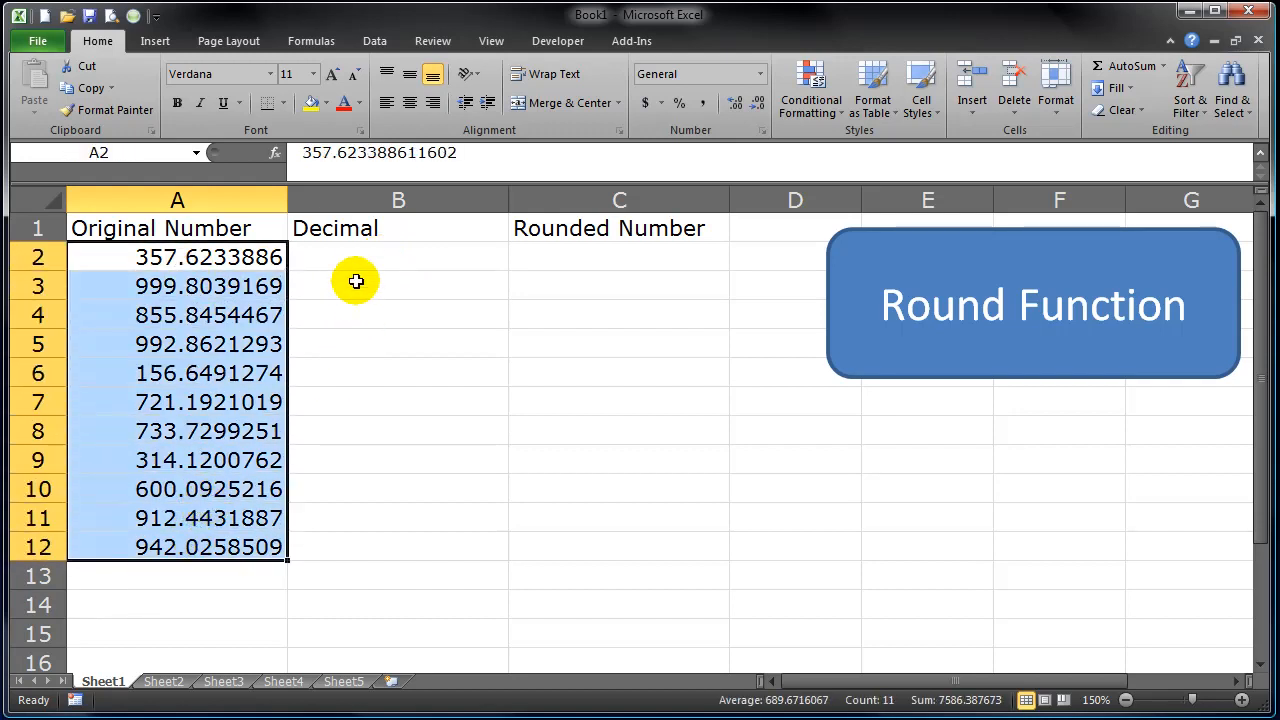
- Fill the Decimal column B2:B7 with digit counts 0, -1, -2, 1, 2 and 3
left_click(398, 257)
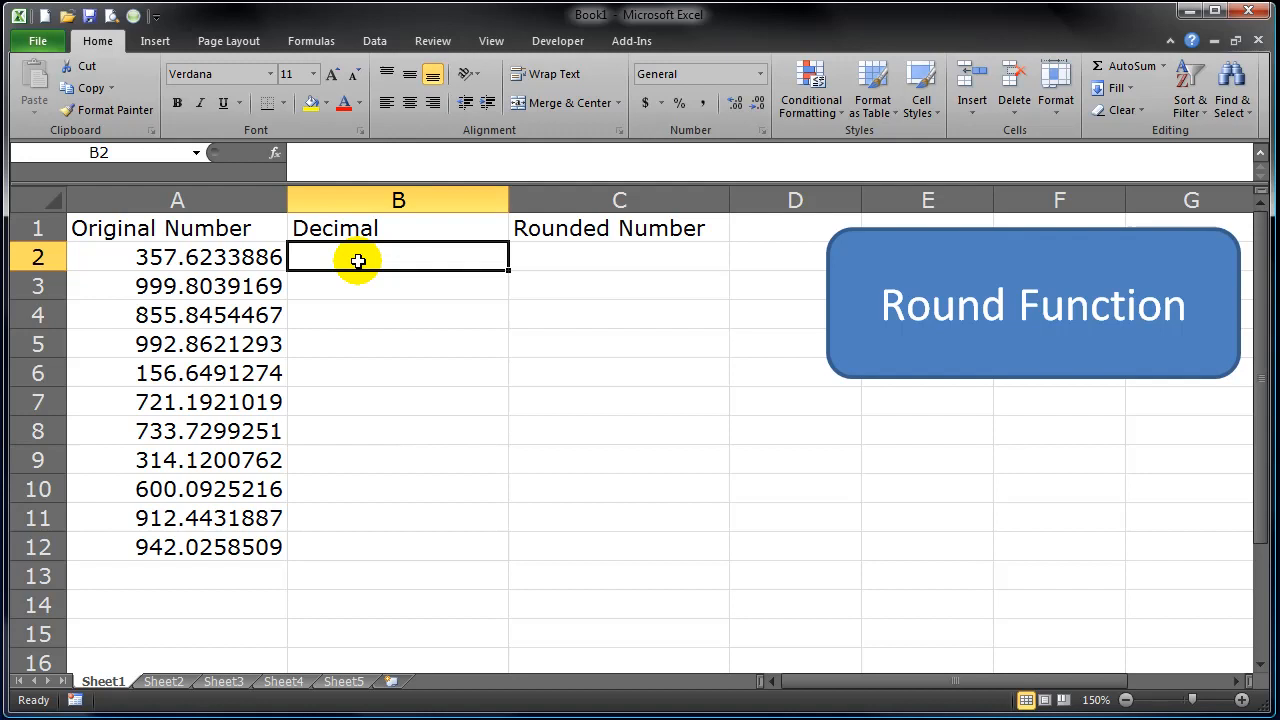
type("0")
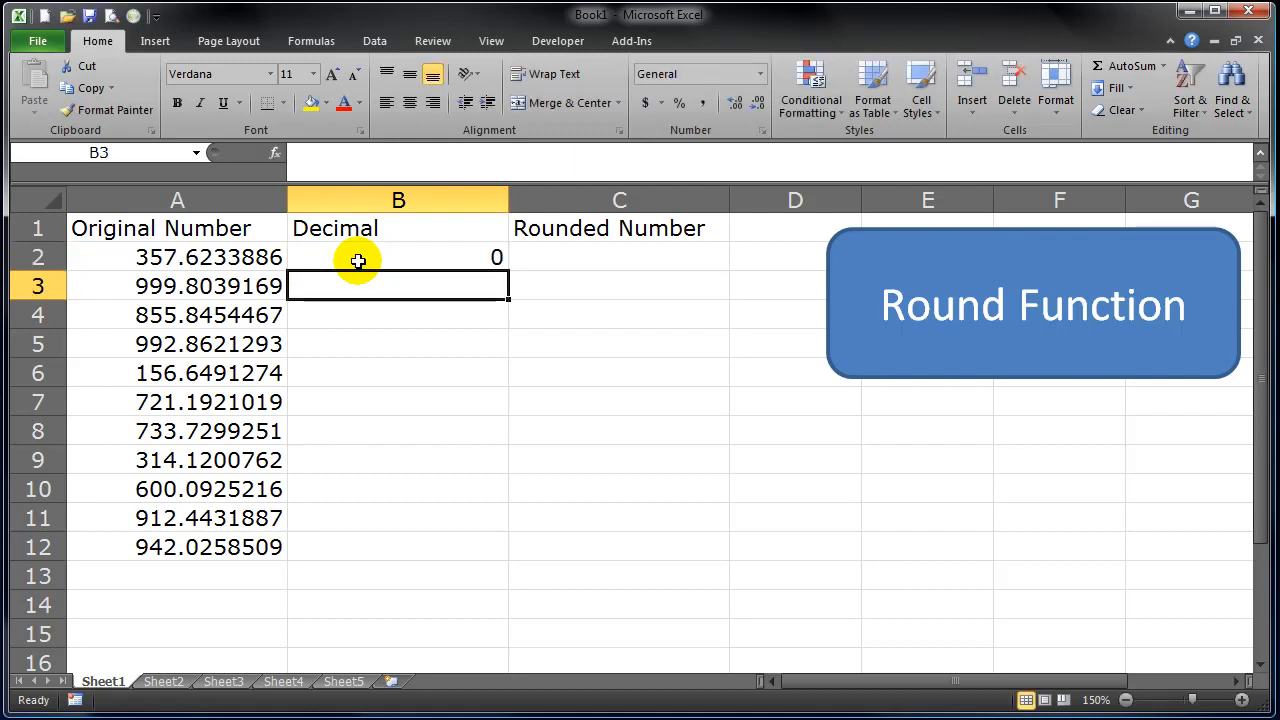
type("-1")
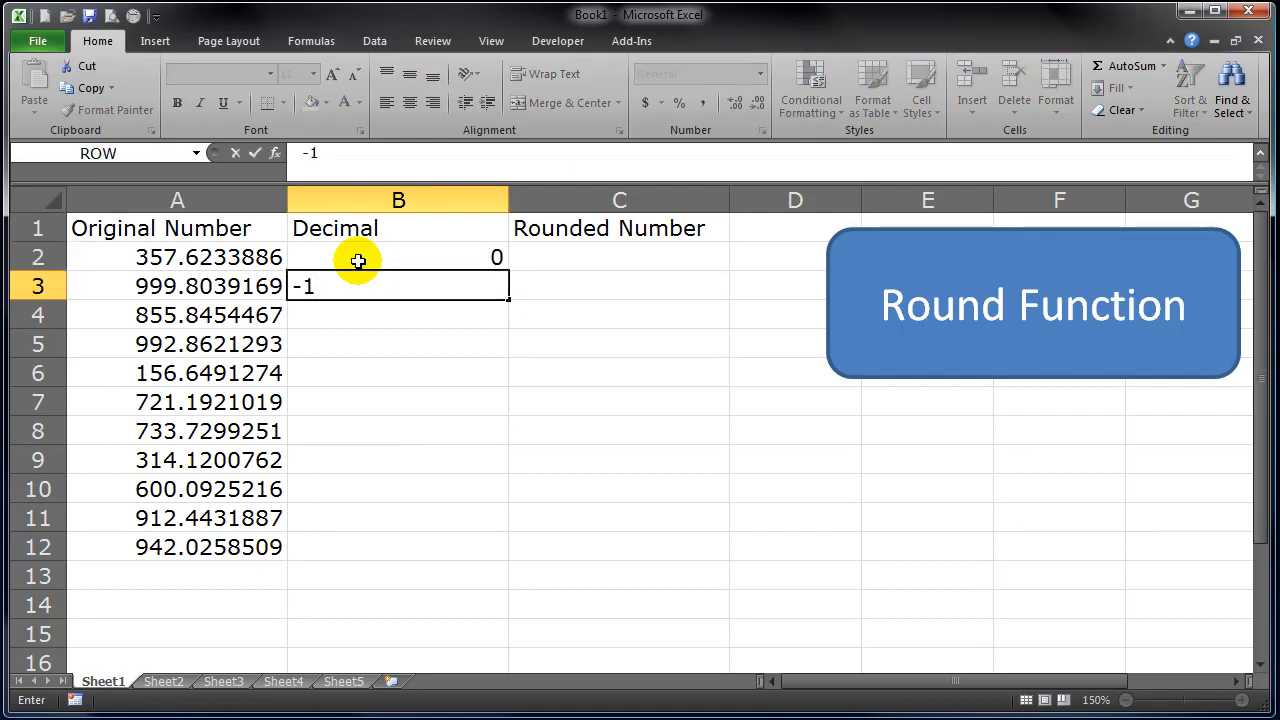
key("Return")
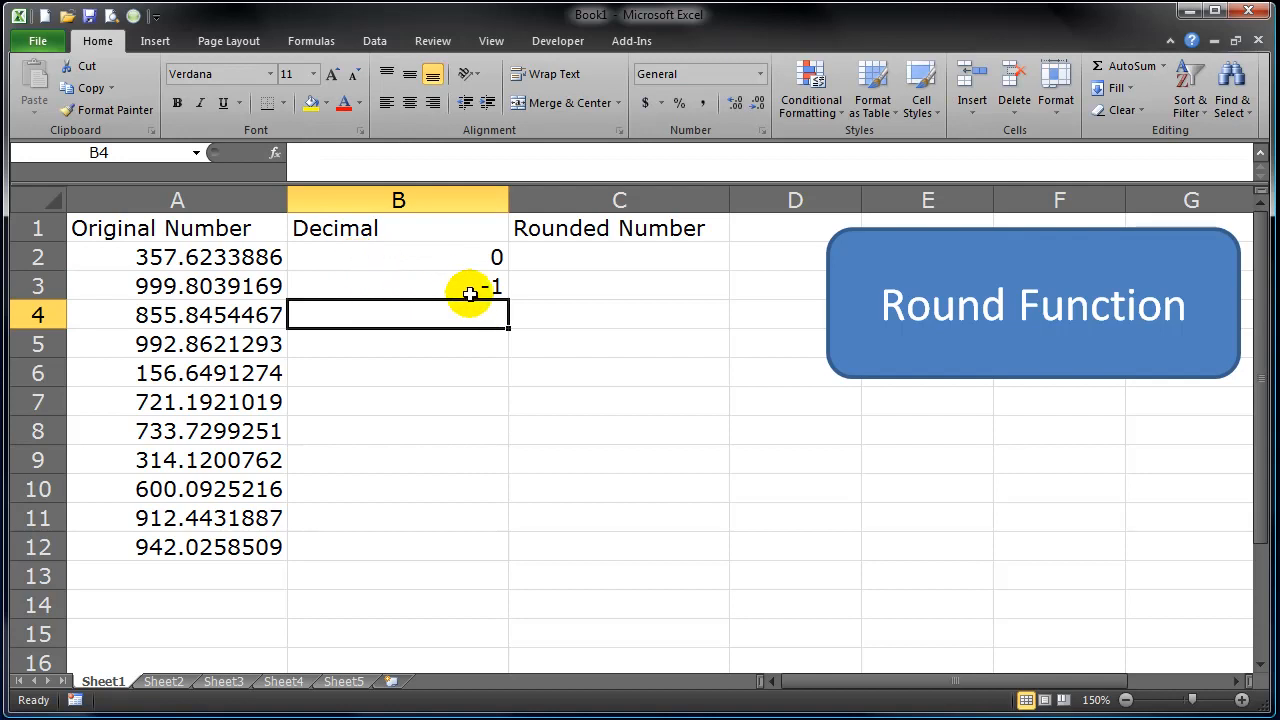
mouse_move(458, 355)
type("-2")
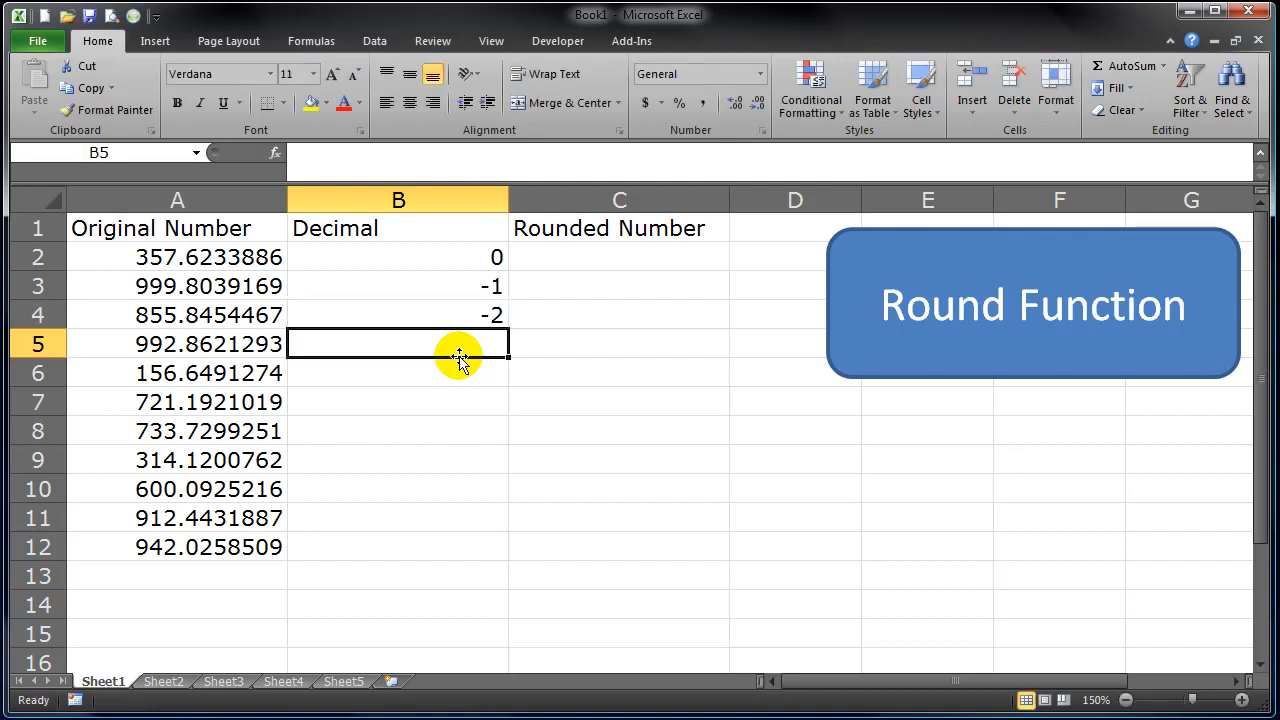
type("1")
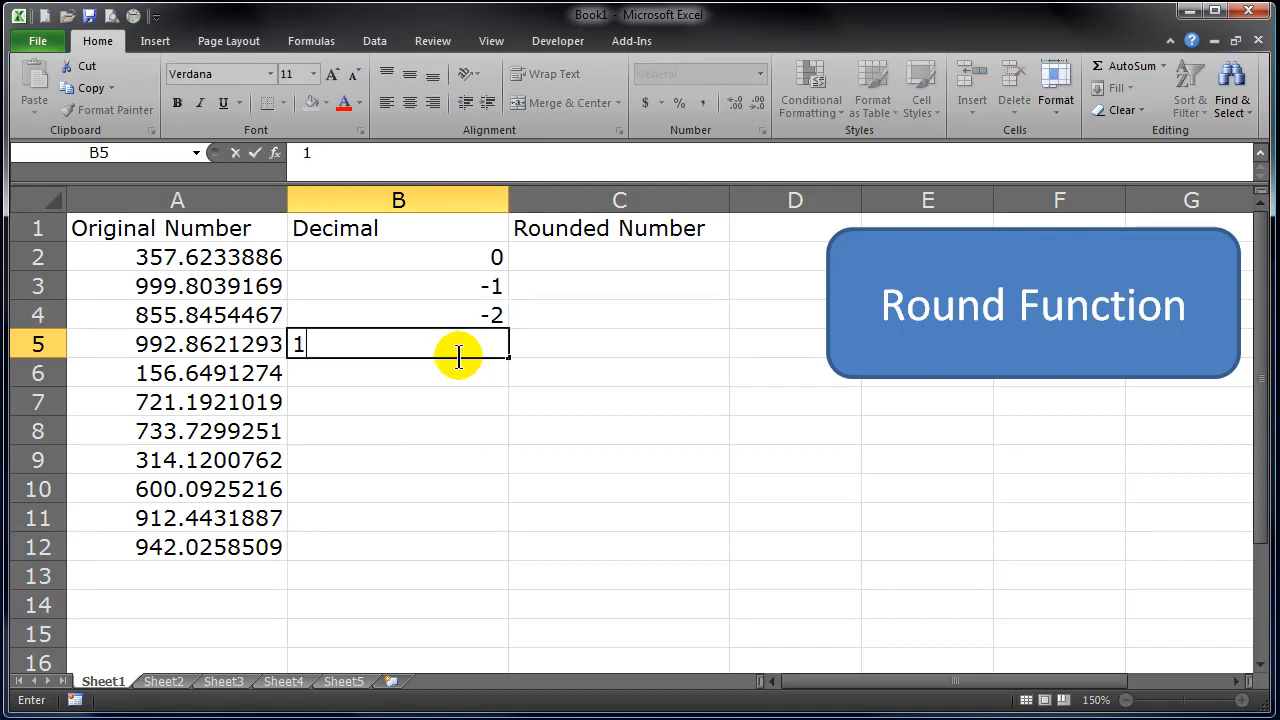
key("Return")
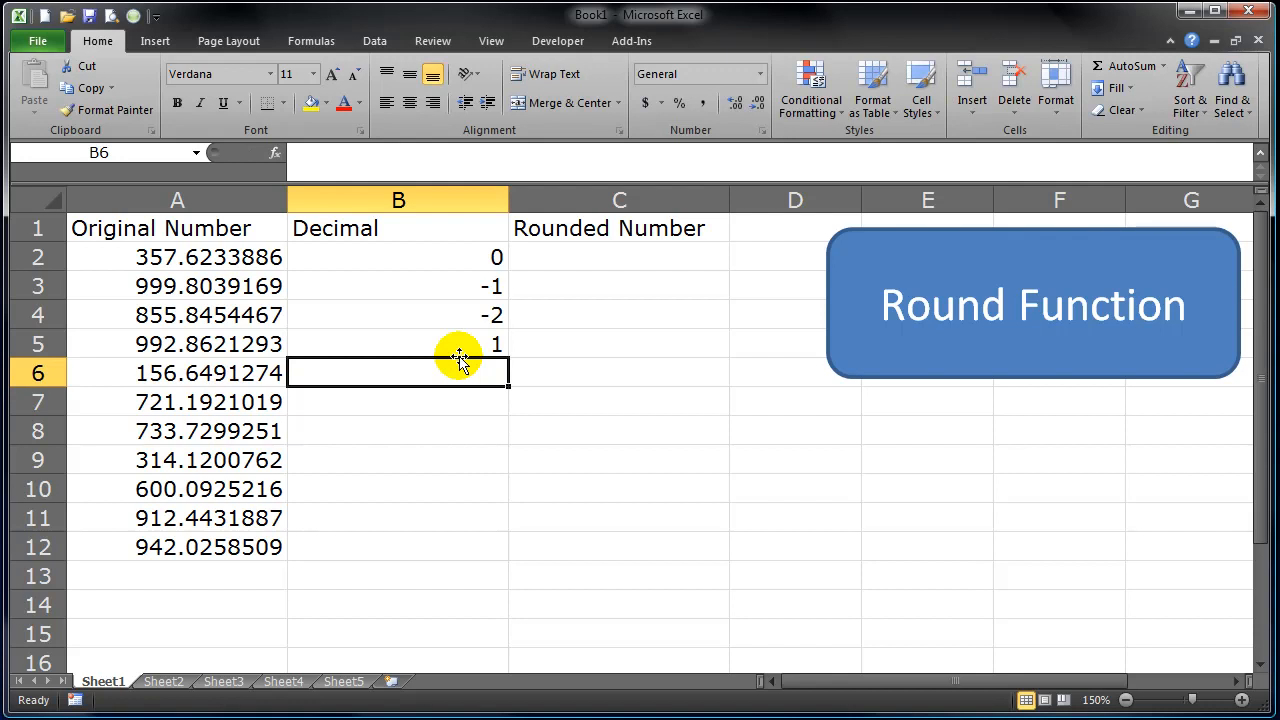
type("3")
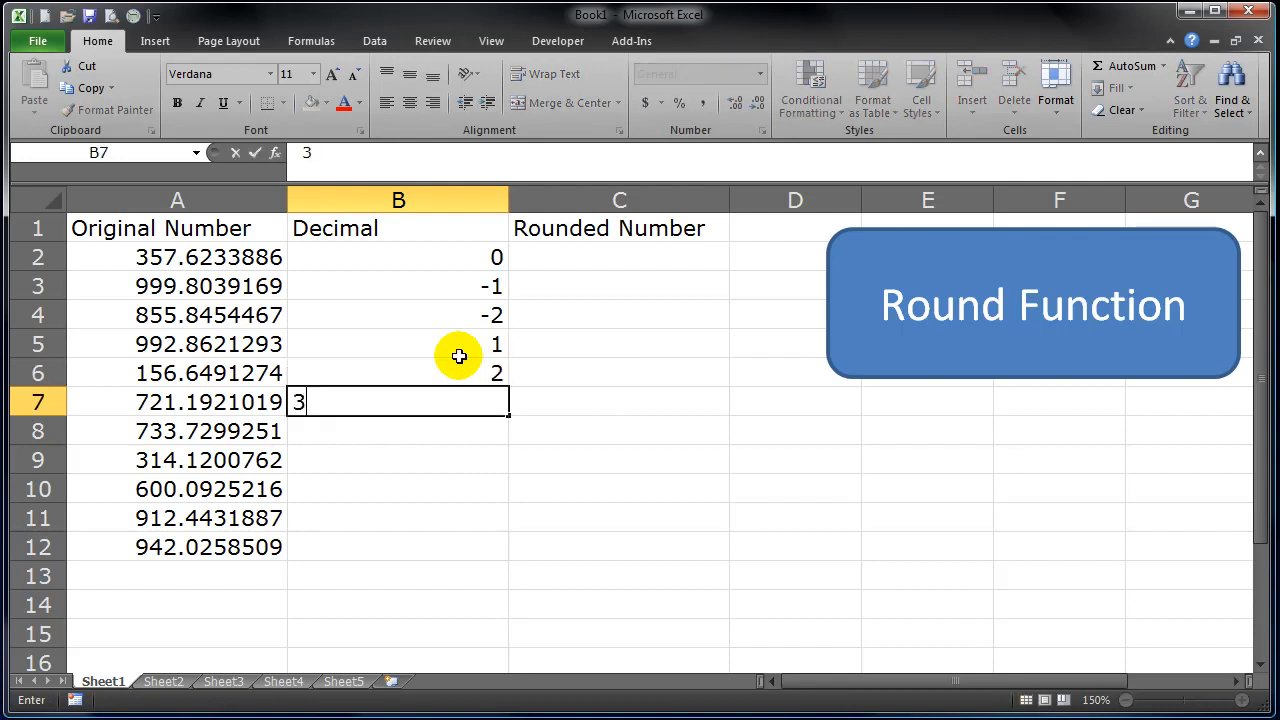
key("Return")
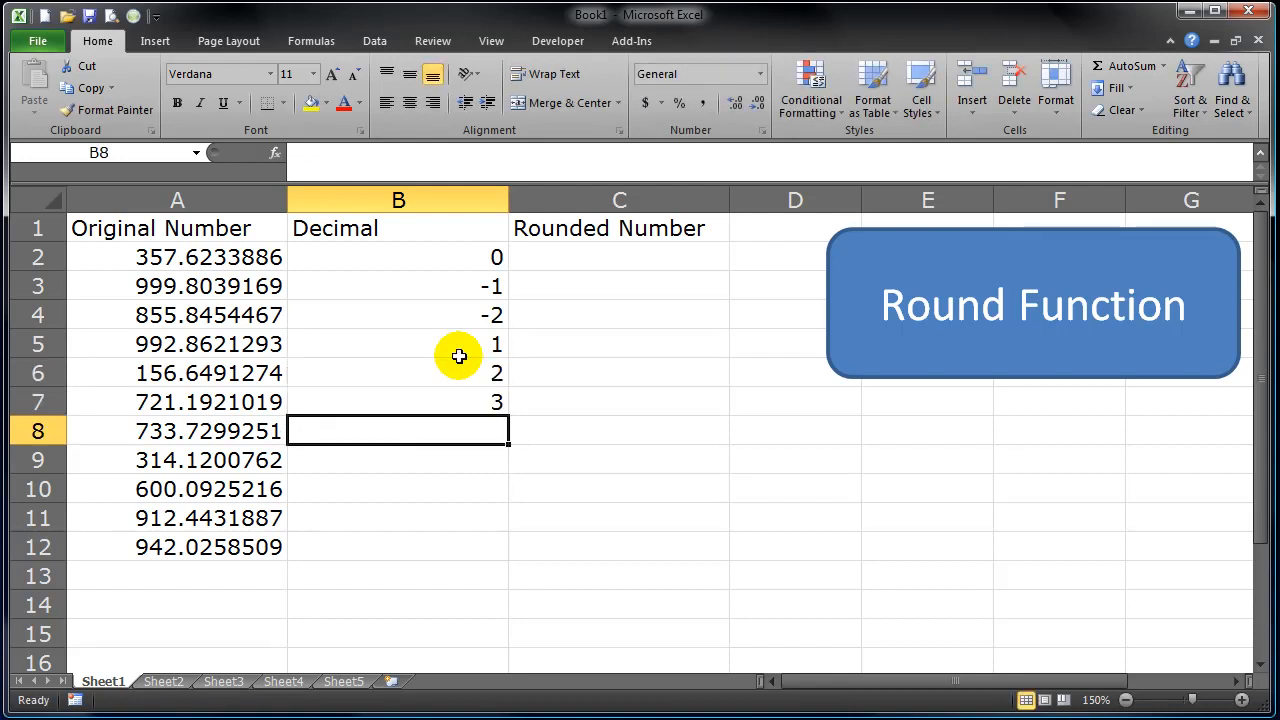
mouse_move(502, 321)
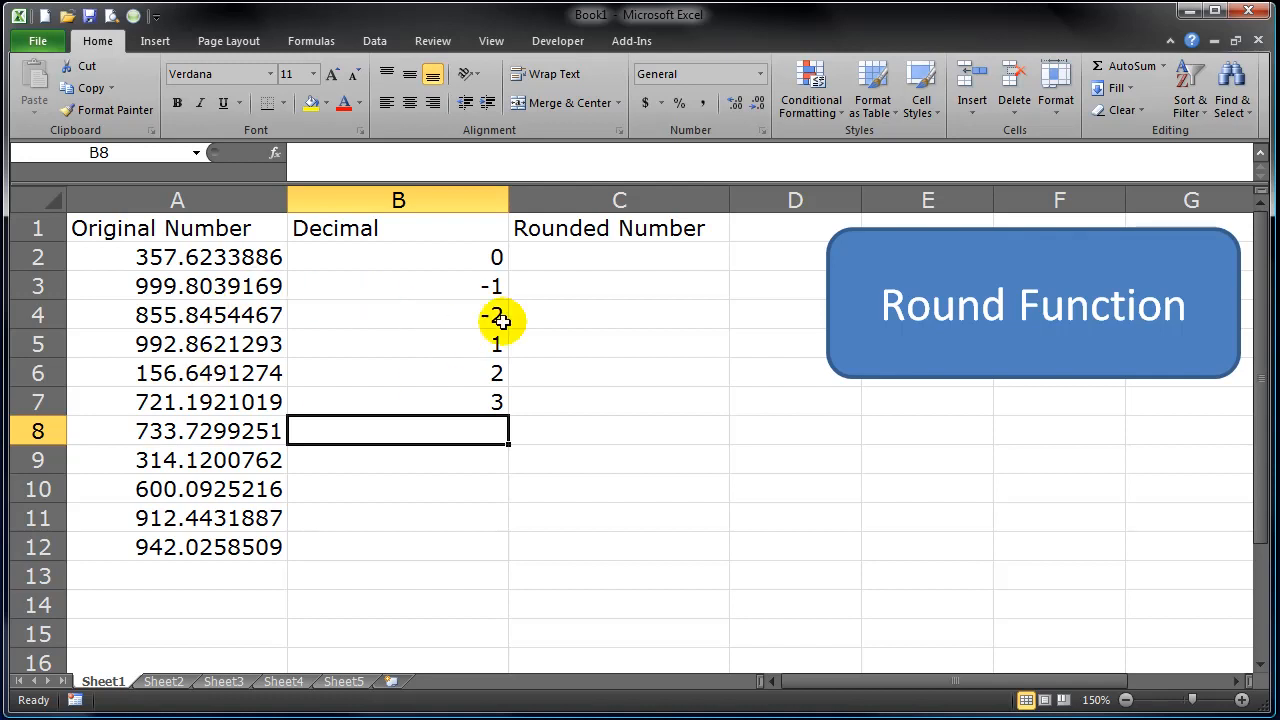
- Enter =ROUND(A2,B2) in C2, then edit A2 so it reads 357.4233886
left_click(619, 257)
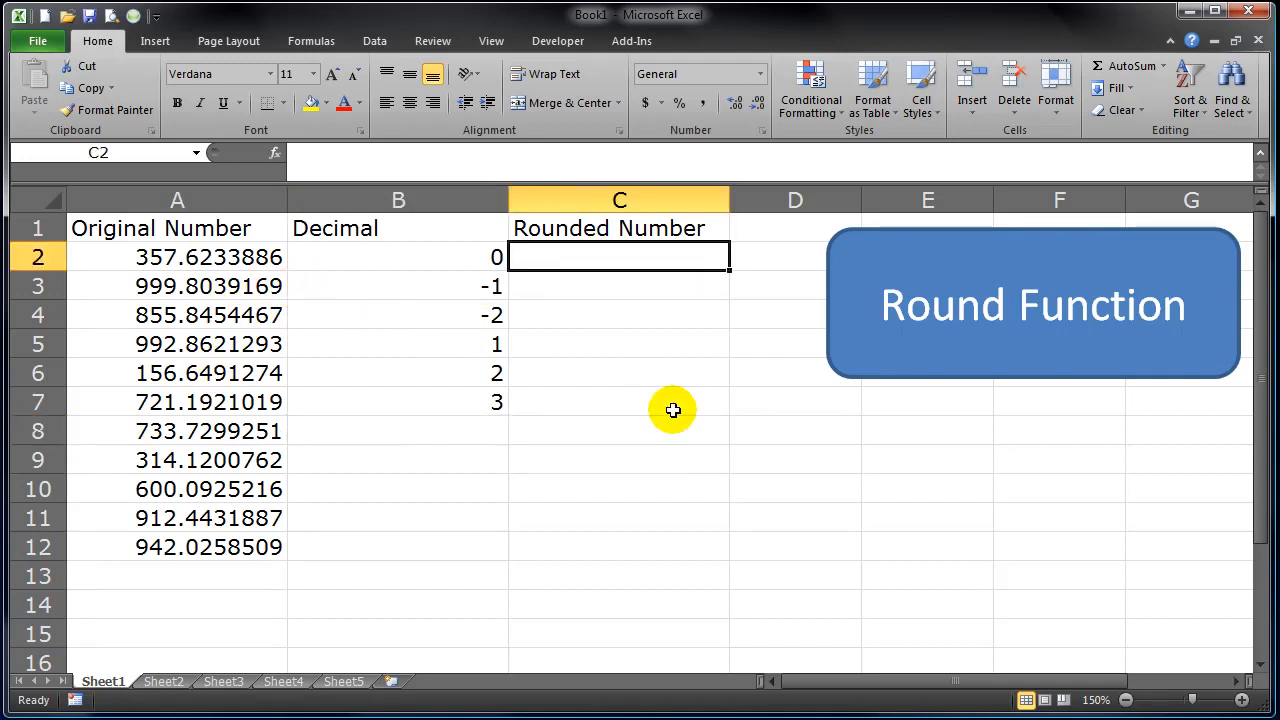
left_click(619, 256)
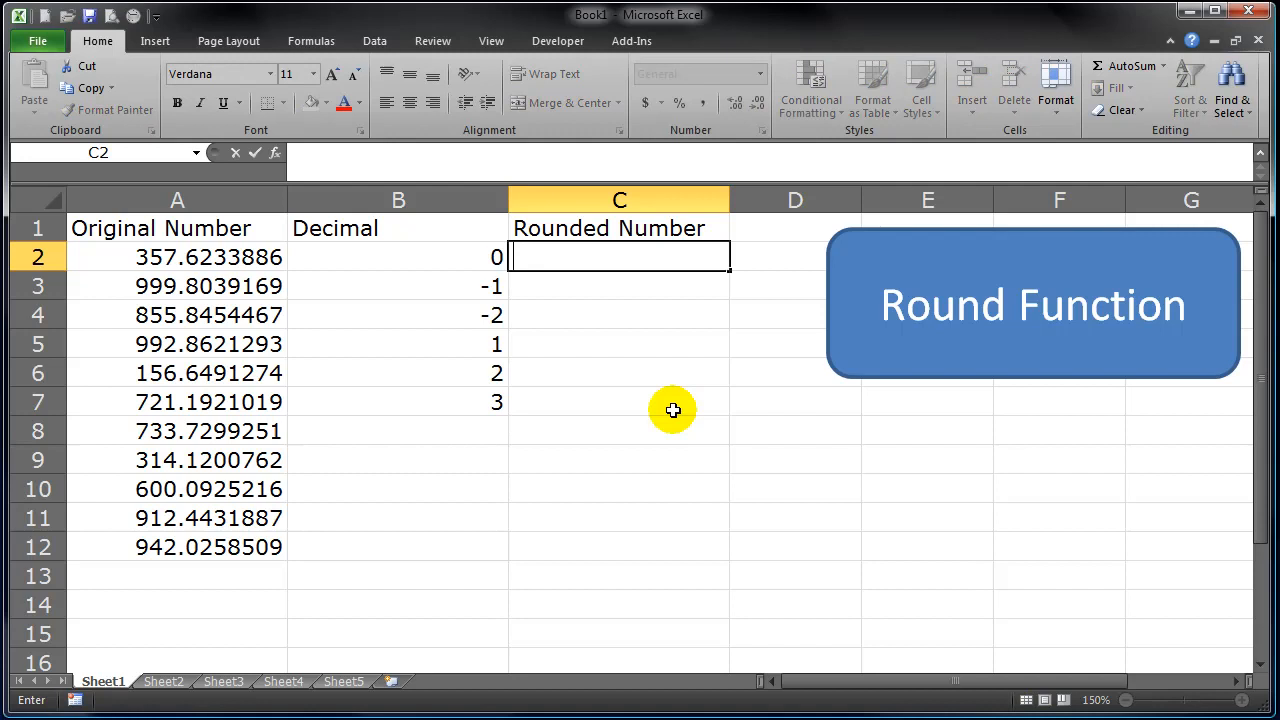
type("=round(")
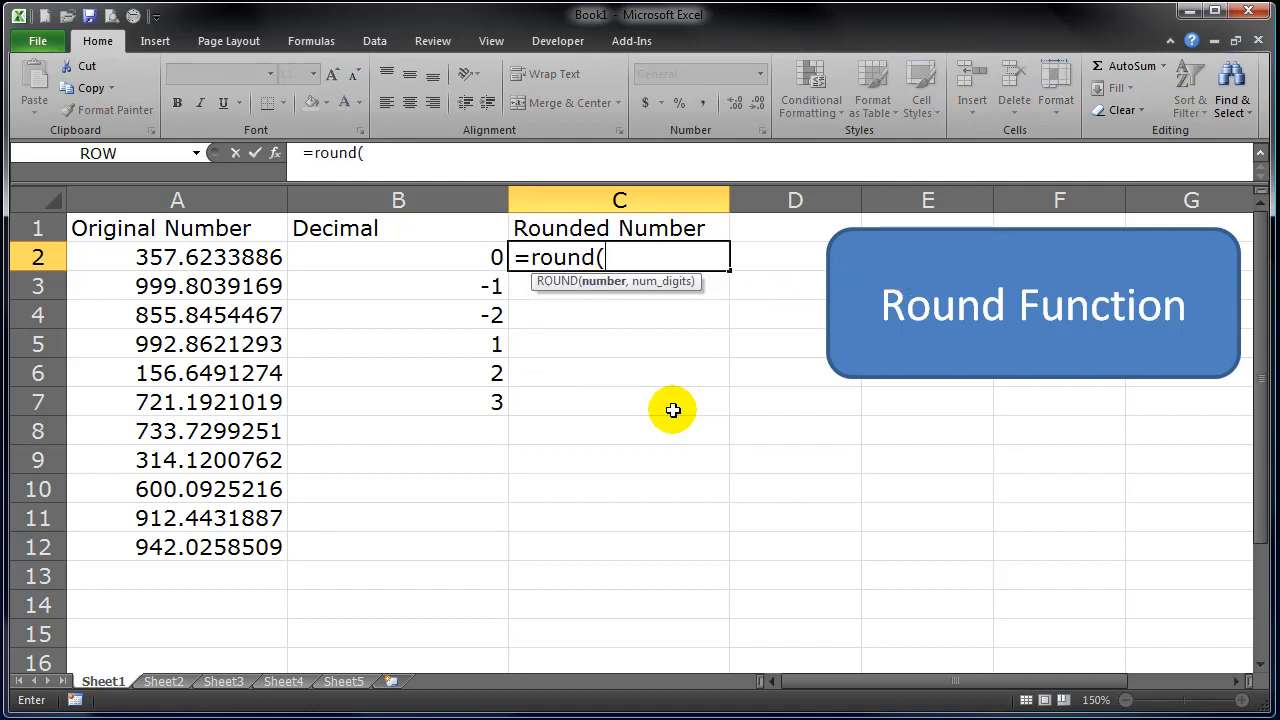
mouse_move(205, 257)
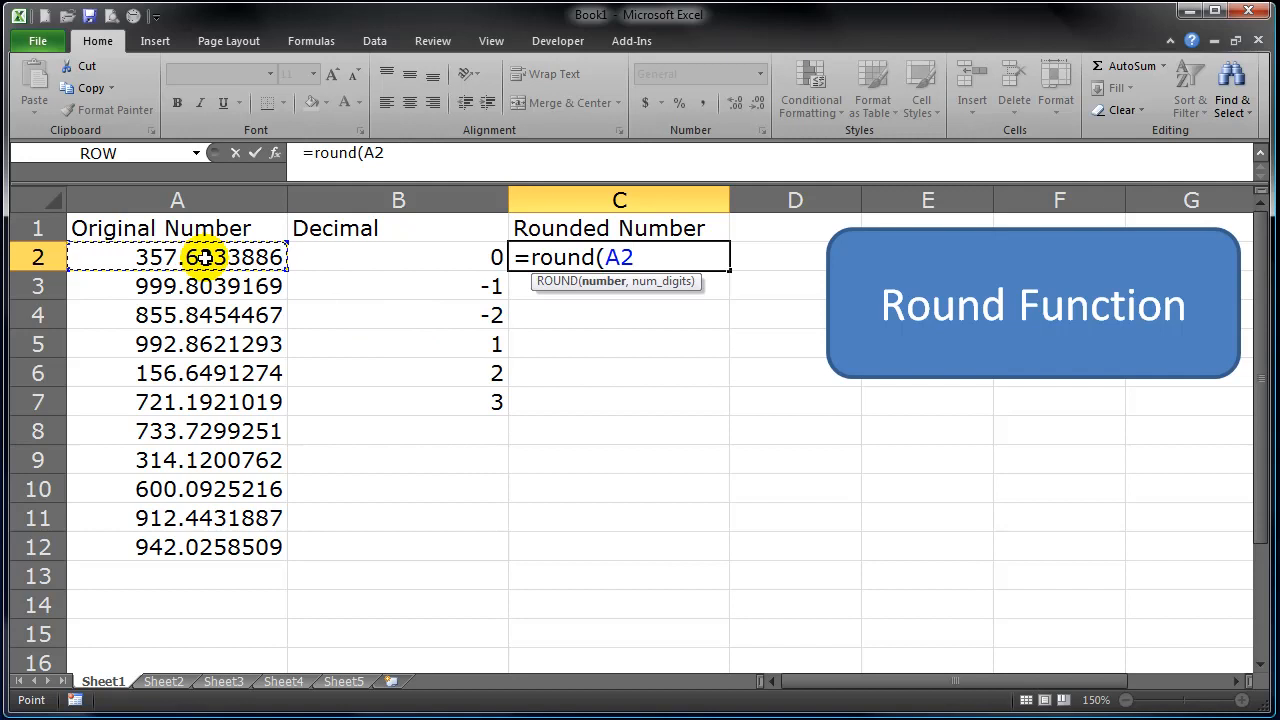
type(",B2")
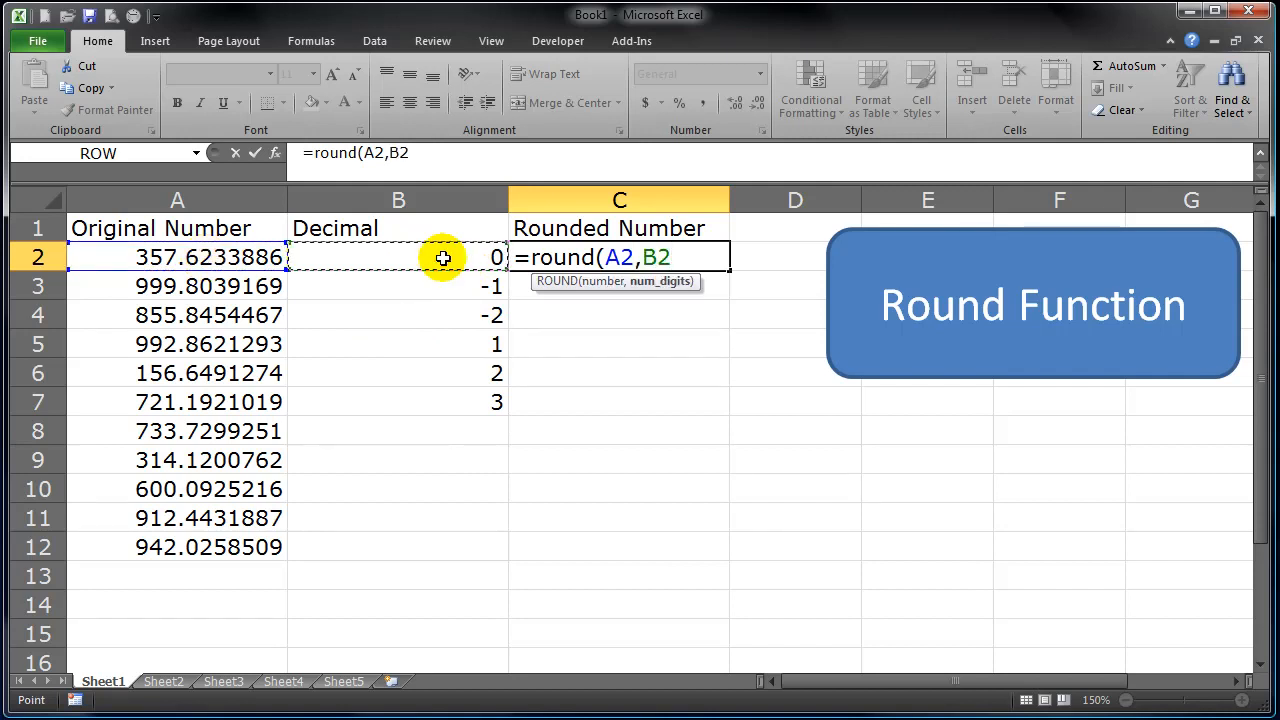
type(")")
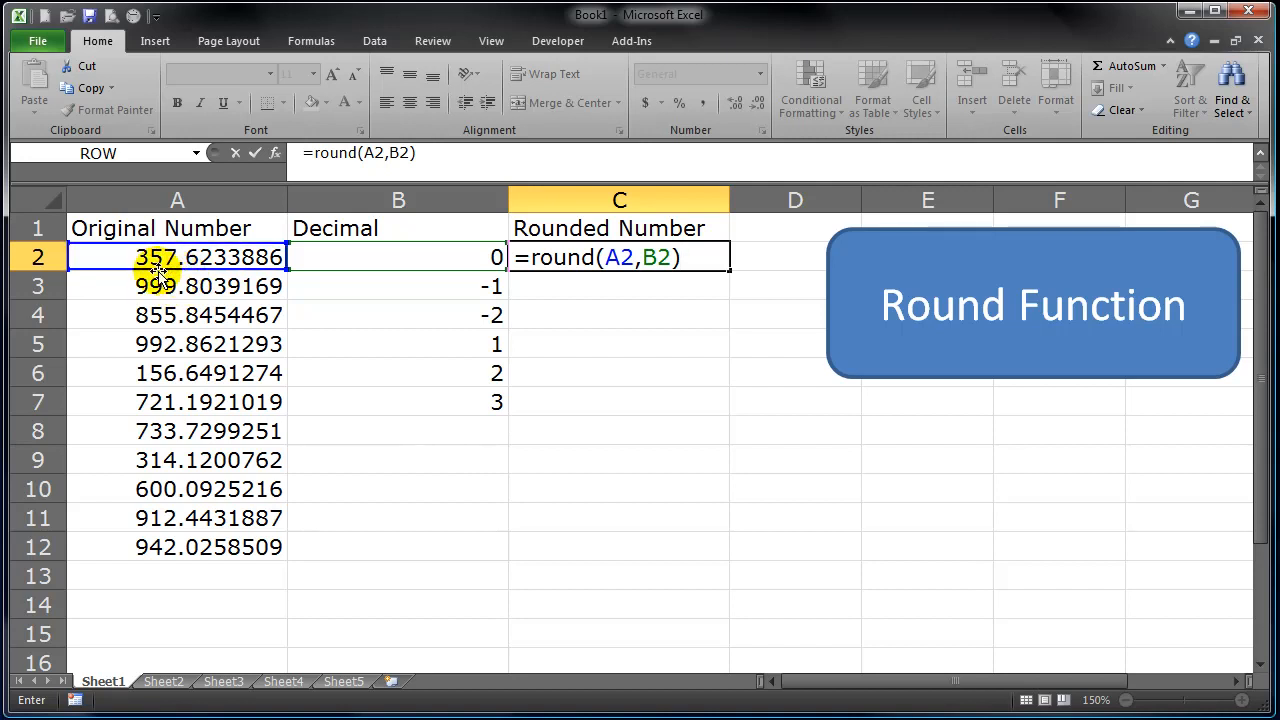
key("Return")
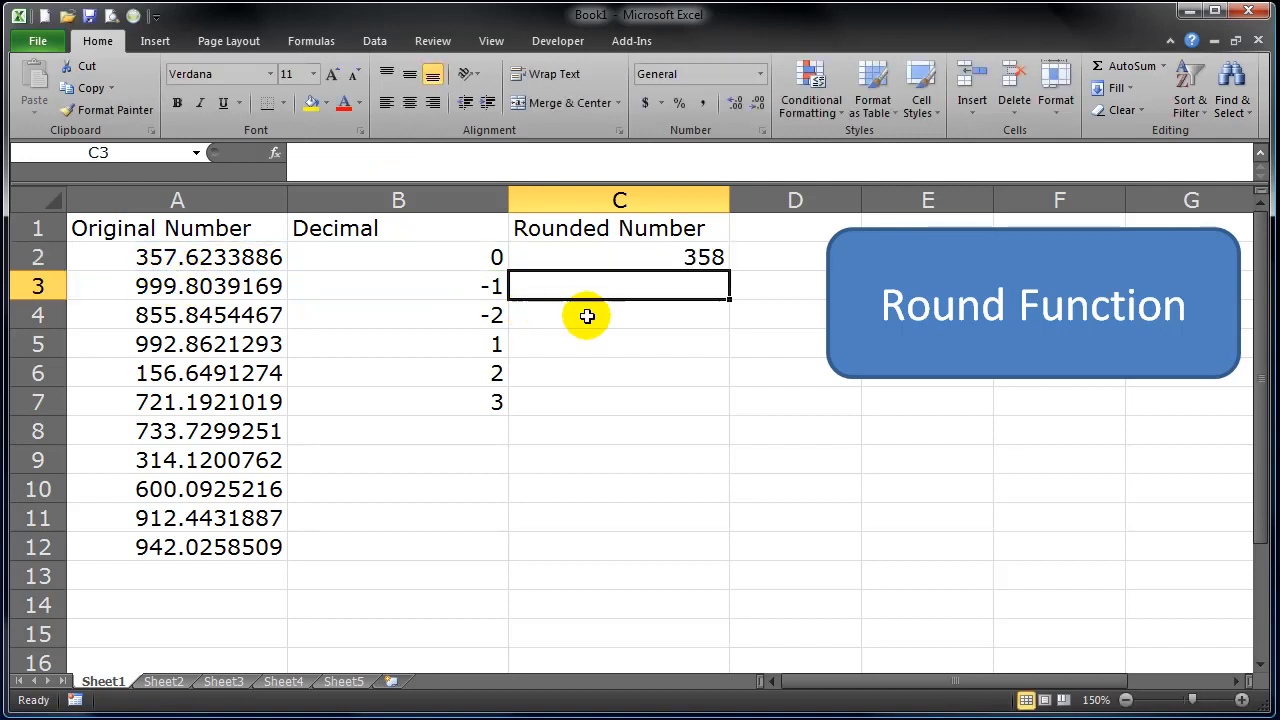
mouse_move(371, 263)
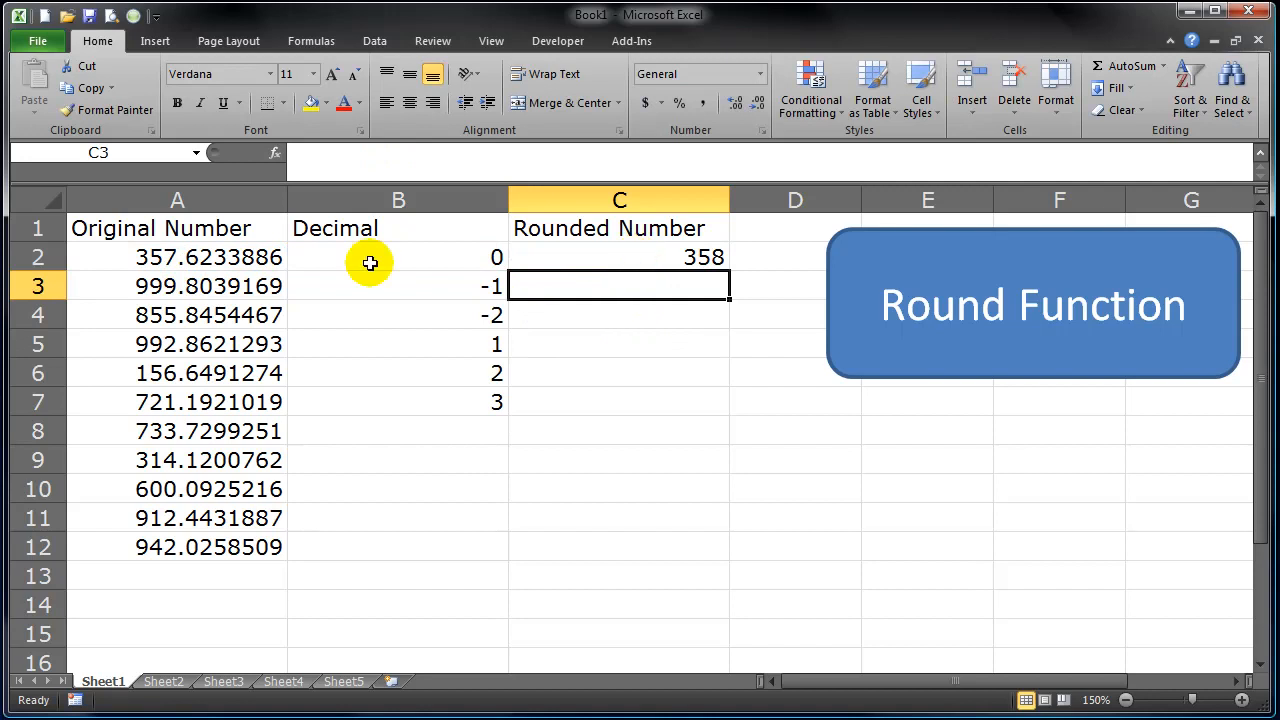
mouse_move(200, 271)
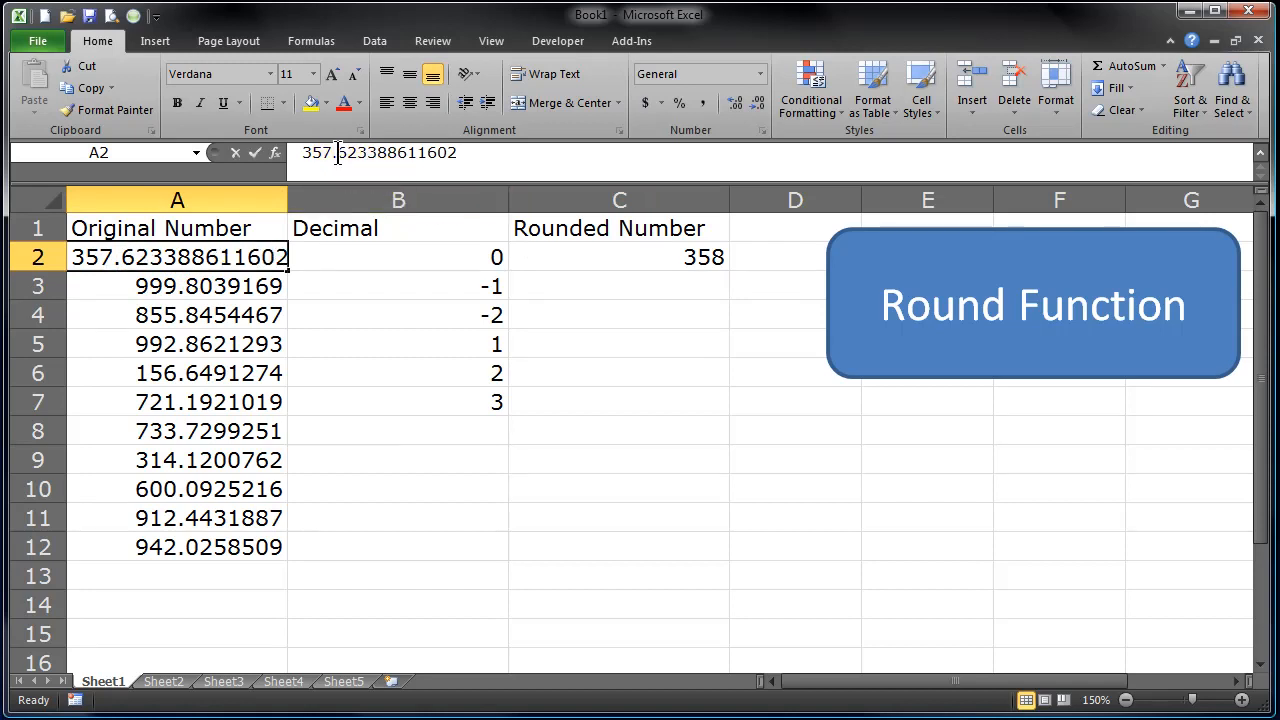
type("4")
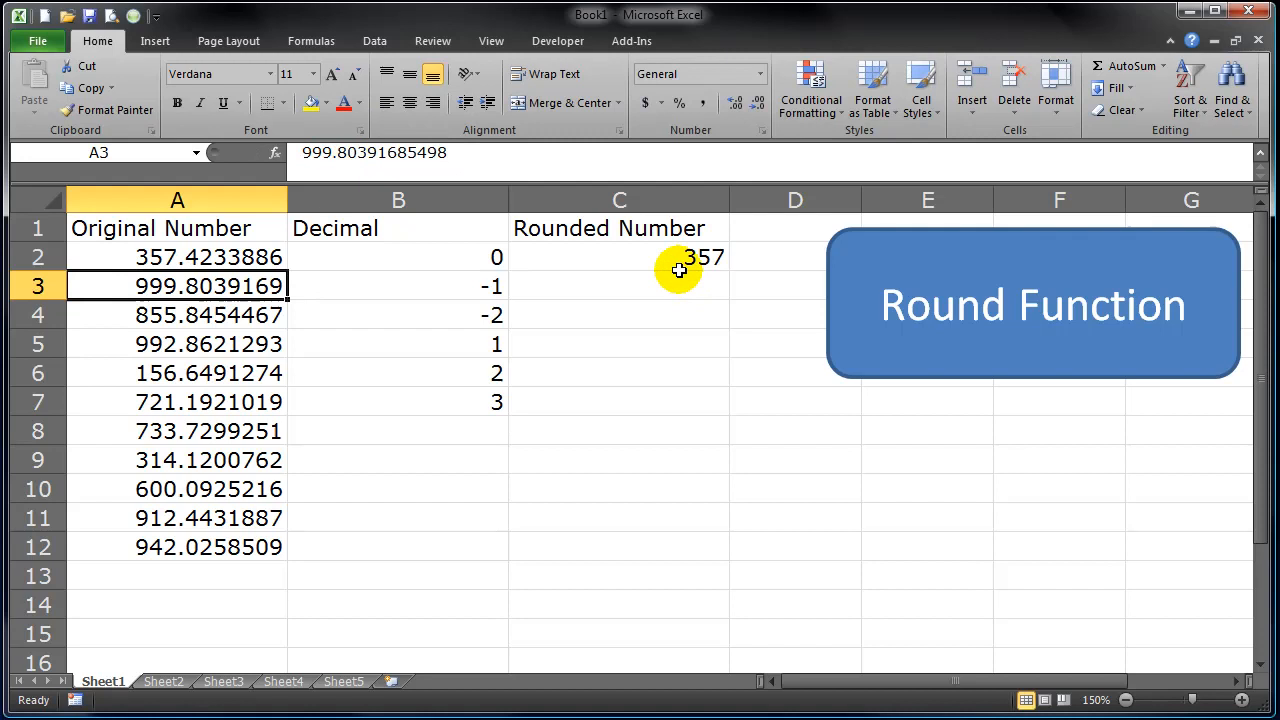
left_click(619, 257)
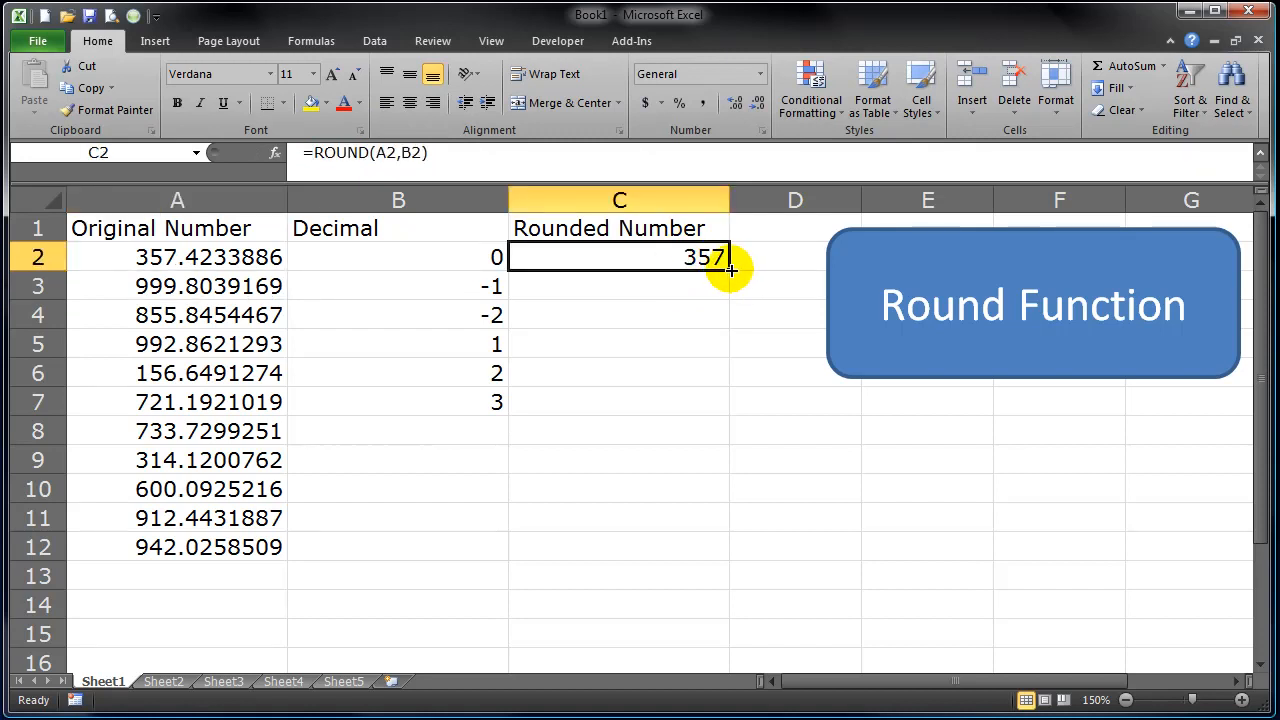
- Fill the C2 ROUND formula down to C7 and check B3's -1 digit count
left_click_drag(730, 270, 730, 401)
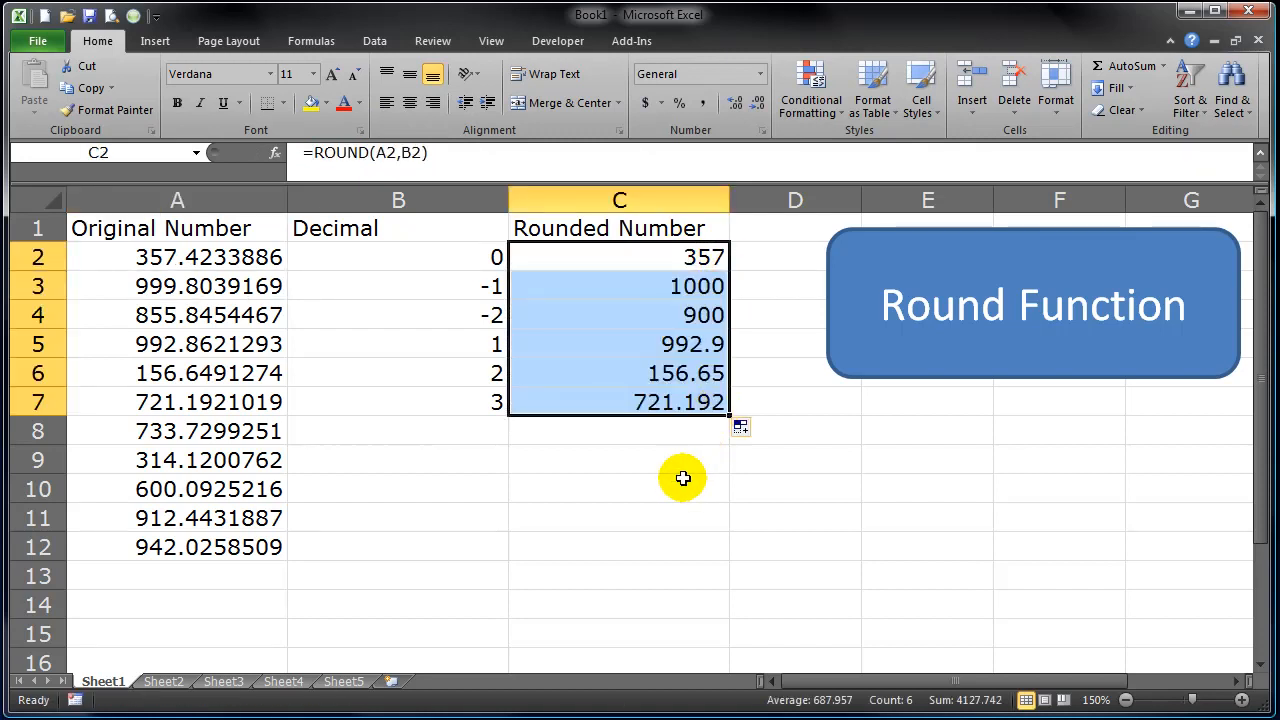
left_click(398, 286)
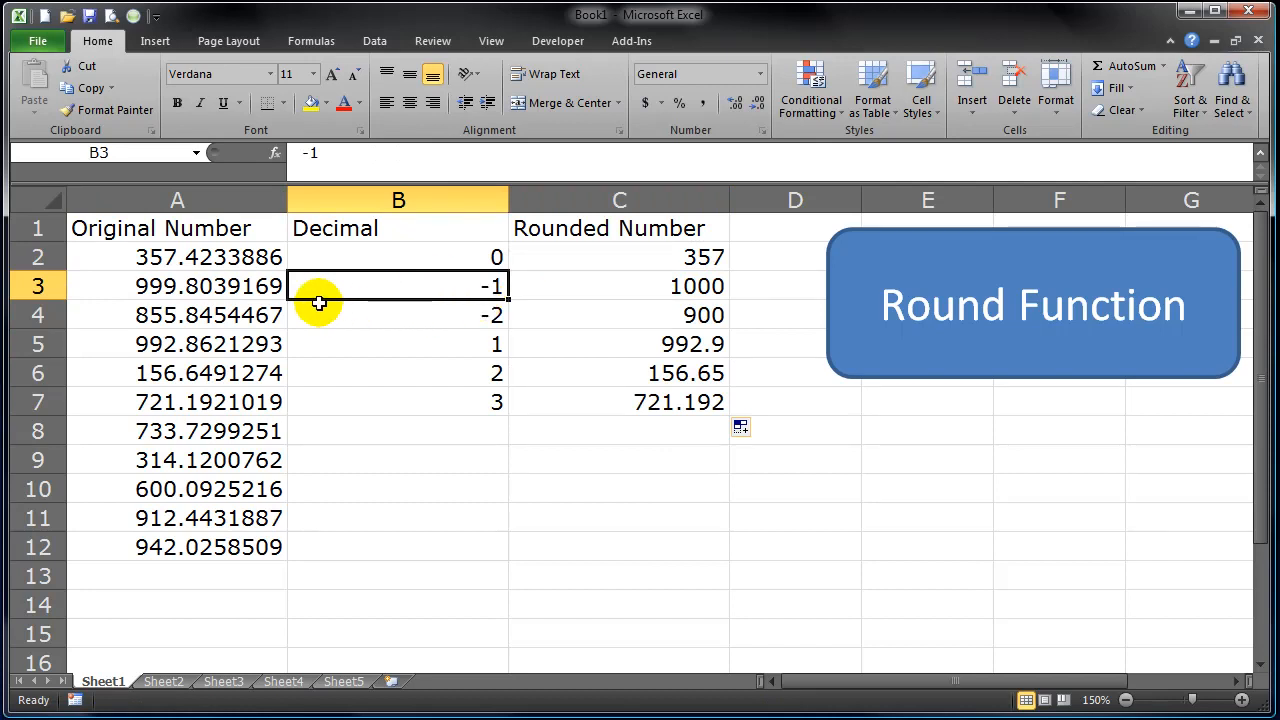
mouse_move(142, 293)
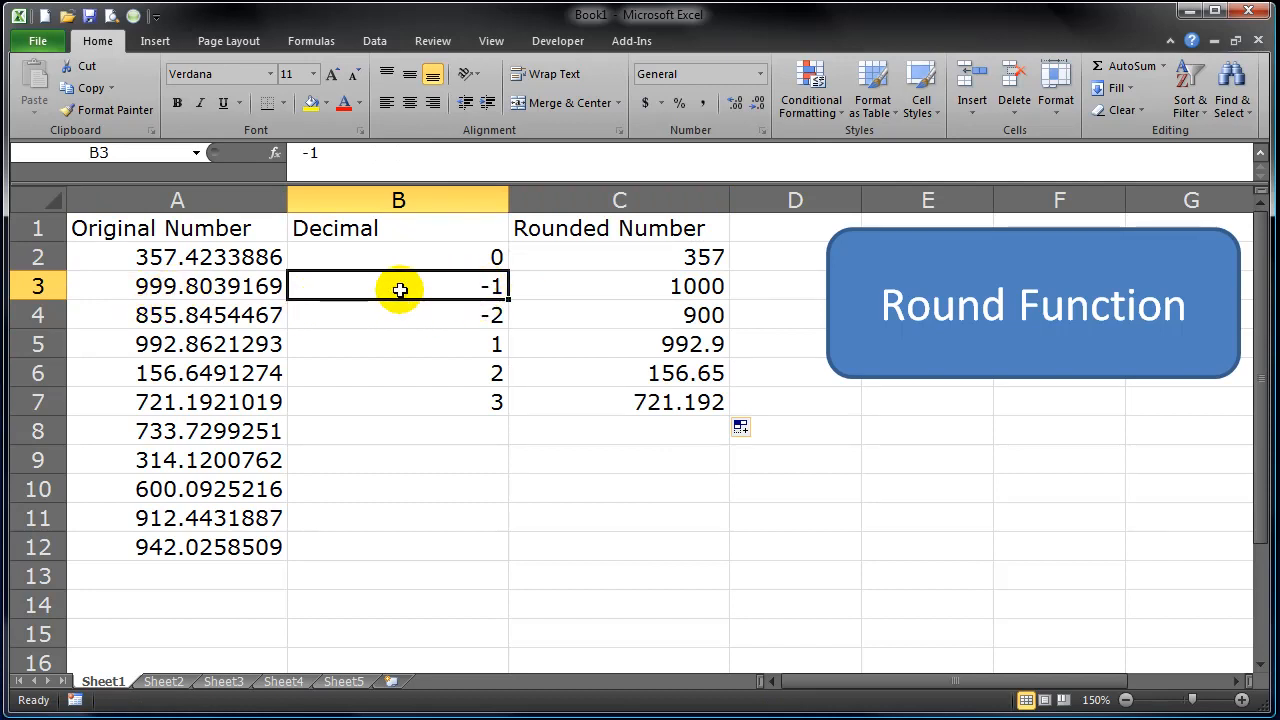
mouse_move(617, 303)
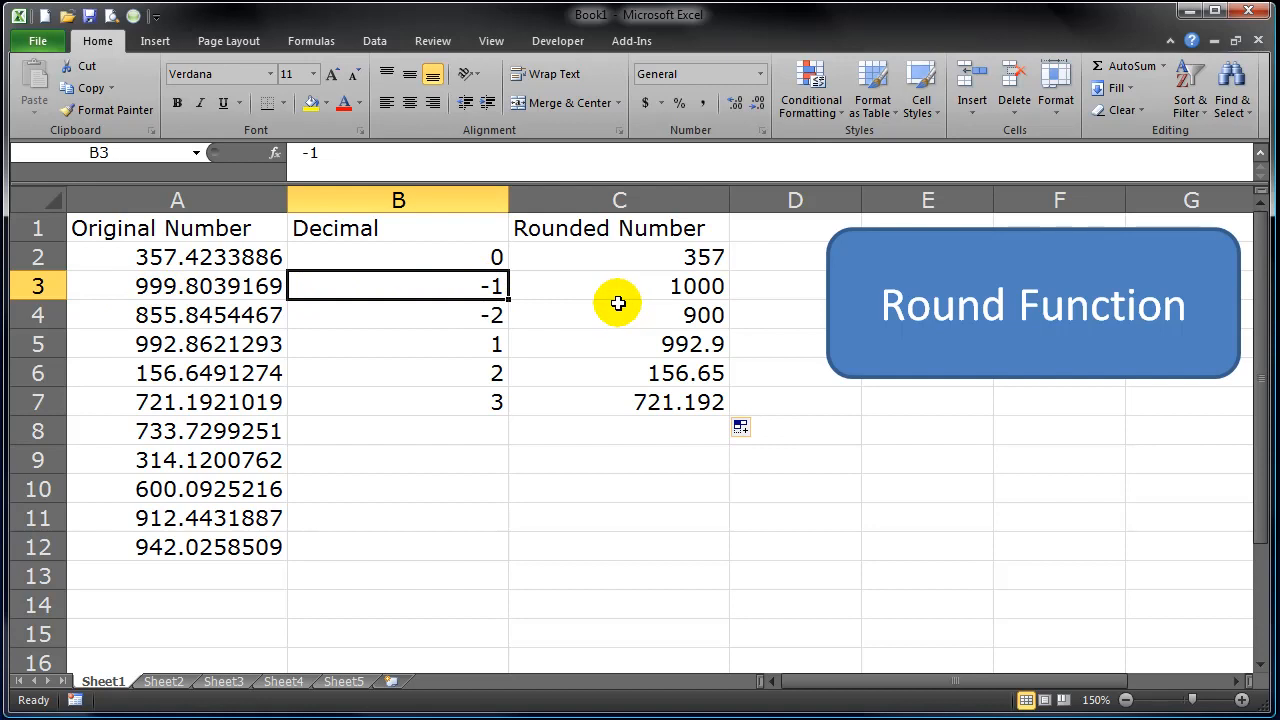
mouse_move(185, 318)
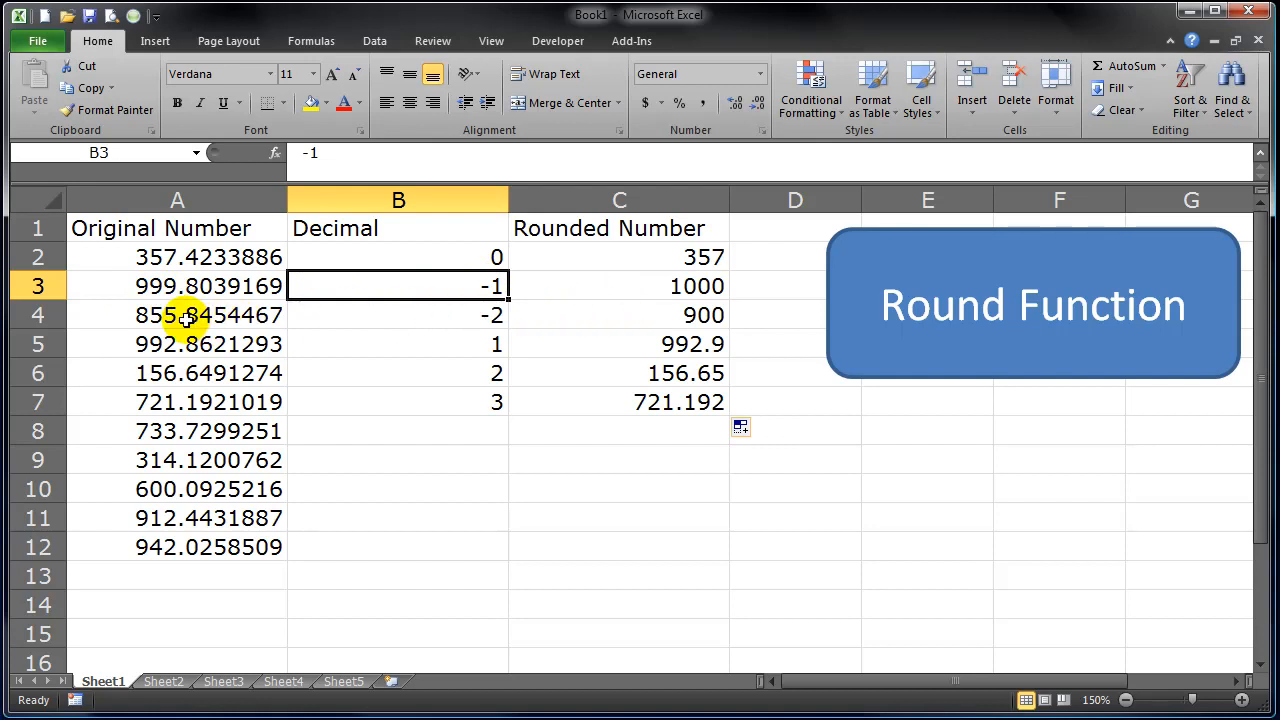
mouse_move(162, 322)
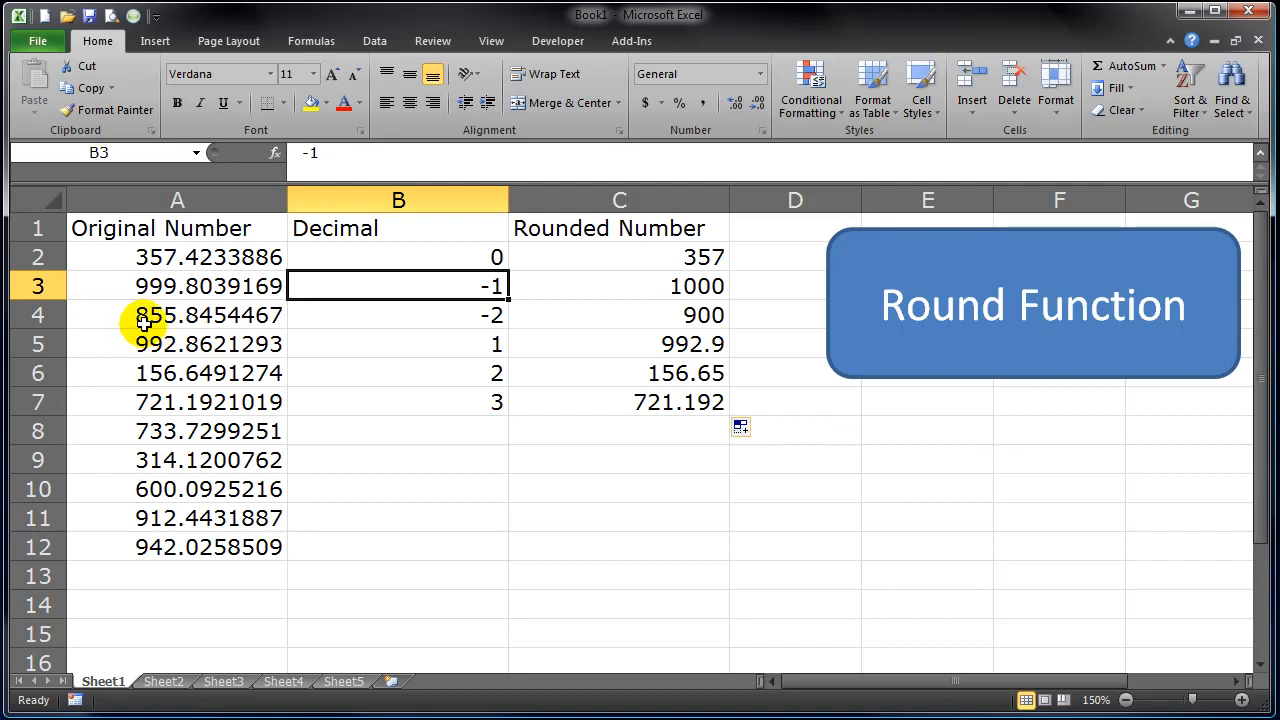
- Change A4 to 849.8454467 and open C4's =ROUND(A4,B4) formula, which gives 800
left_click(177, 314)
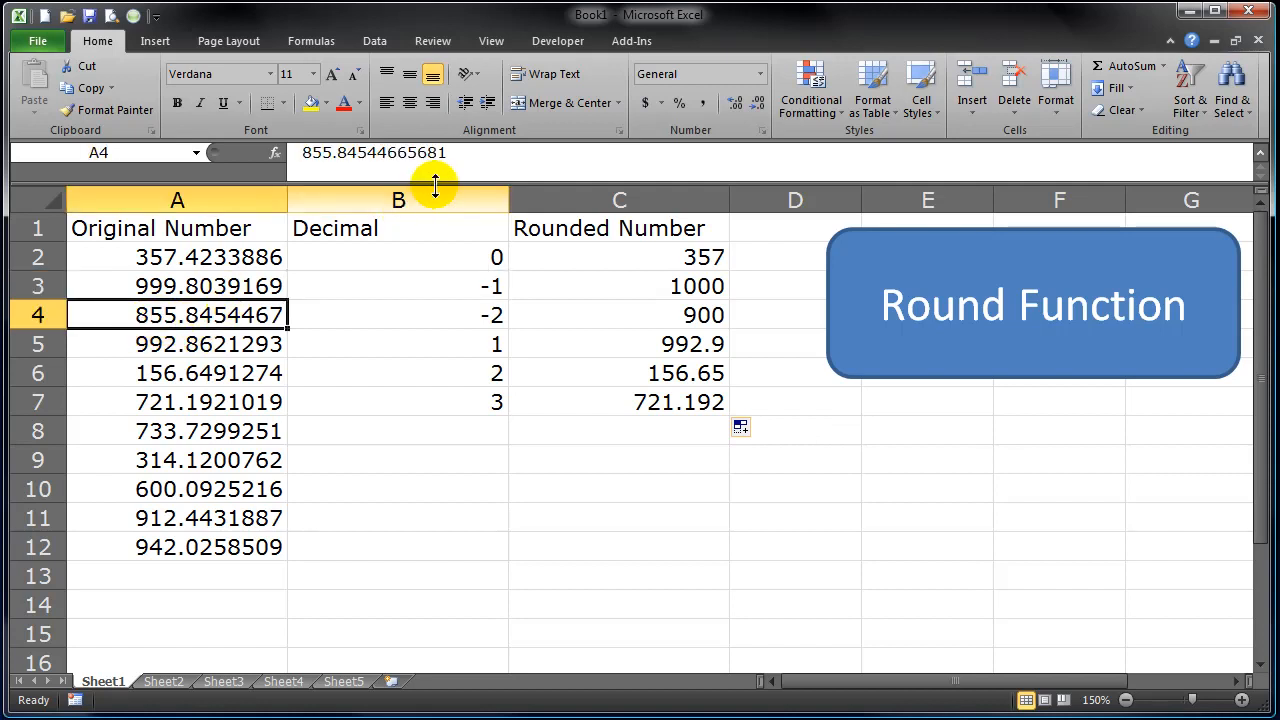
double_click(175, 314)
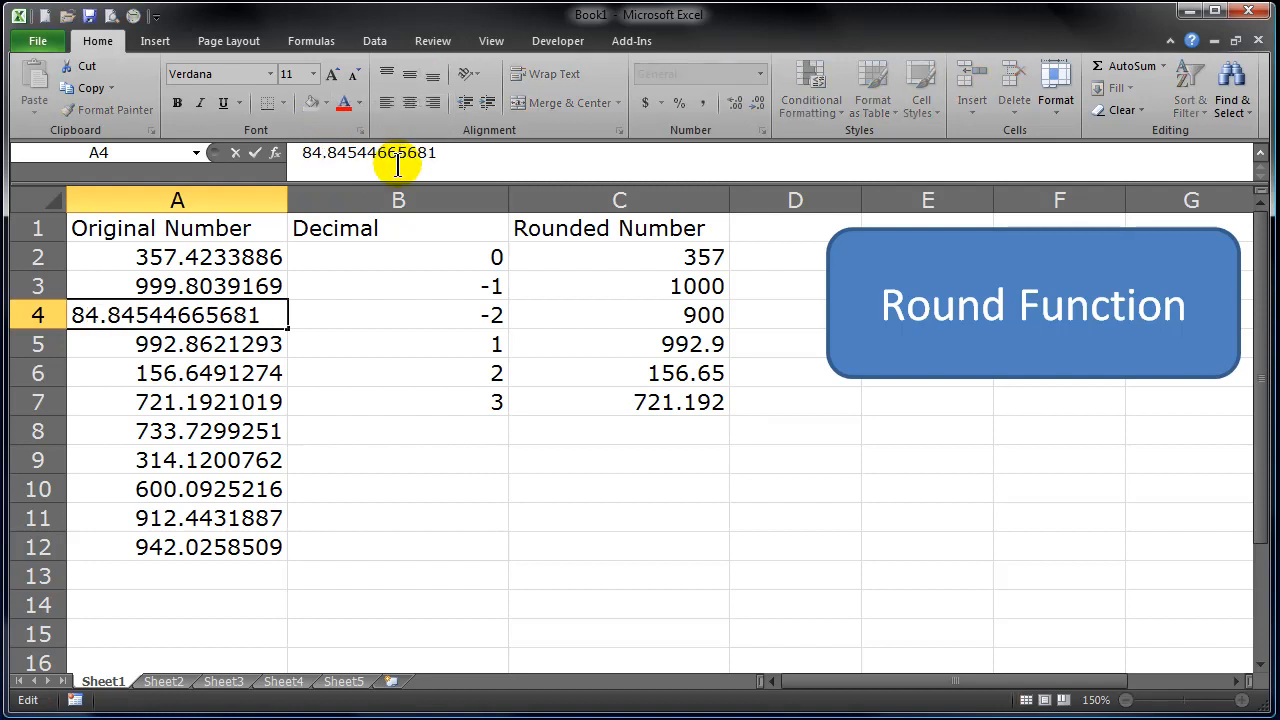
type("9")
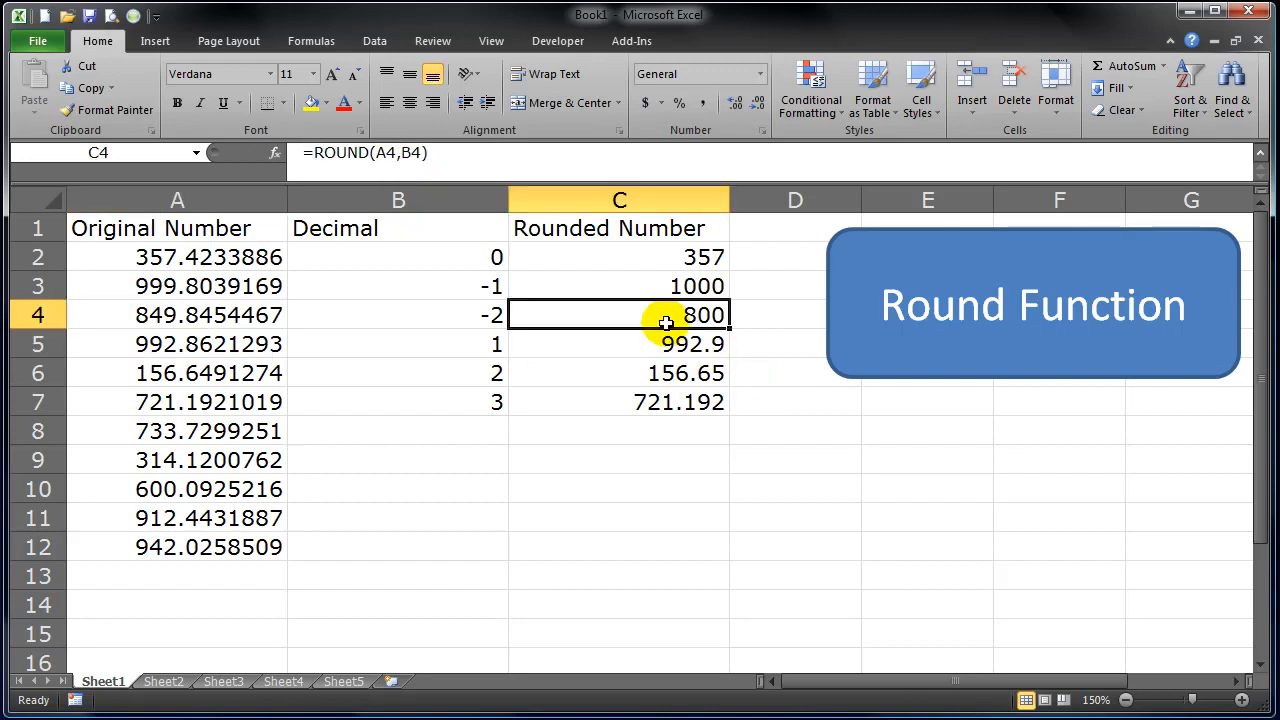
mouse_move(655, 315)
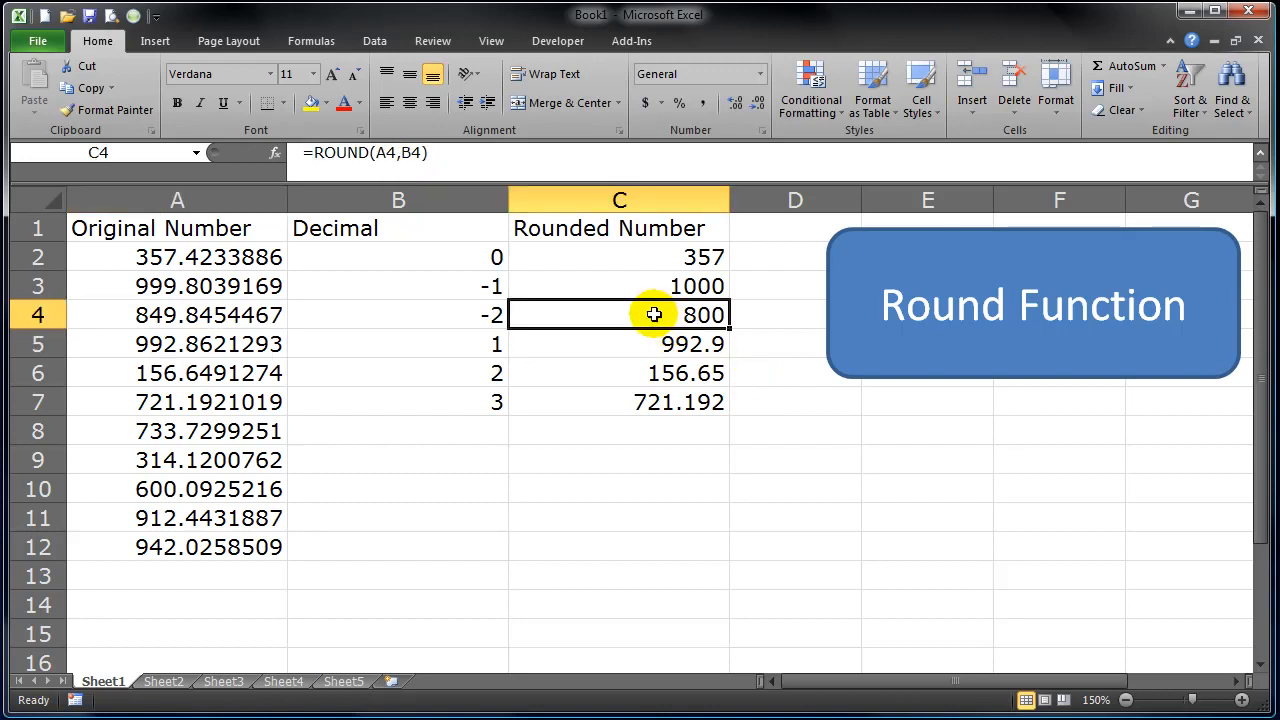
double_click(618, 315)
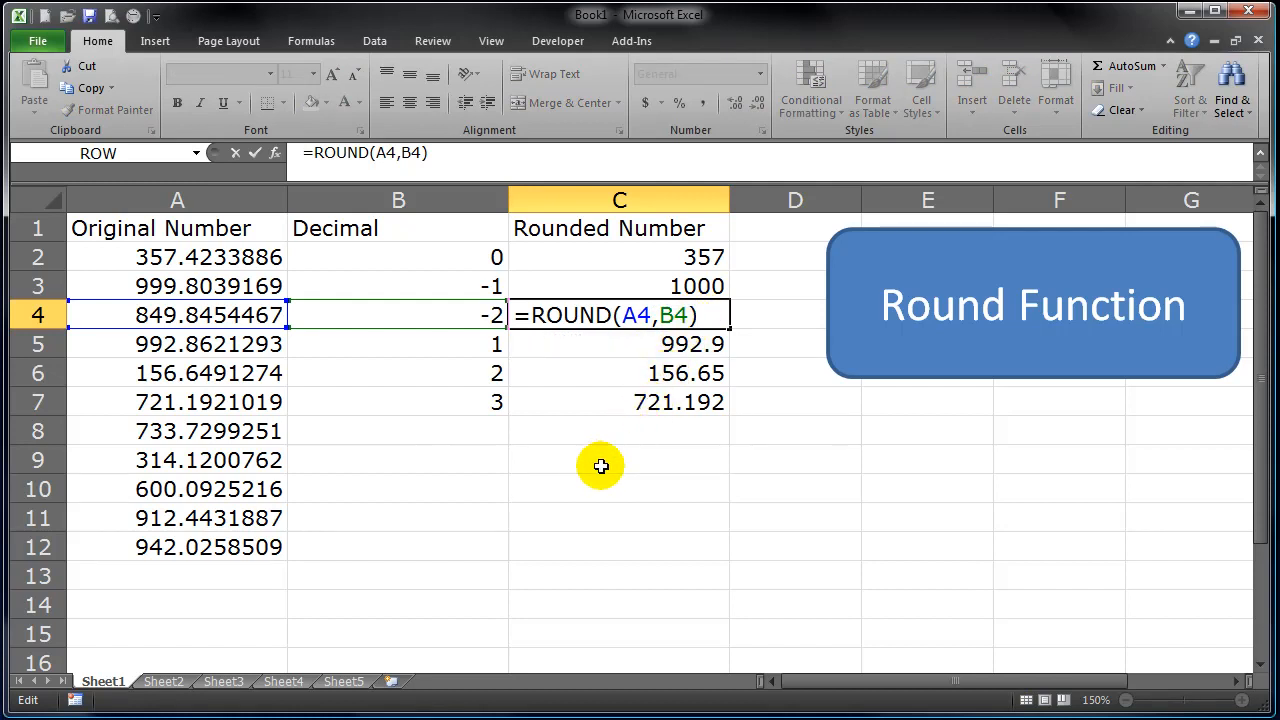
- In C10, begin the formula =ROUND(RANDBETWEEN( using autocomplete
left_click(618, 459)
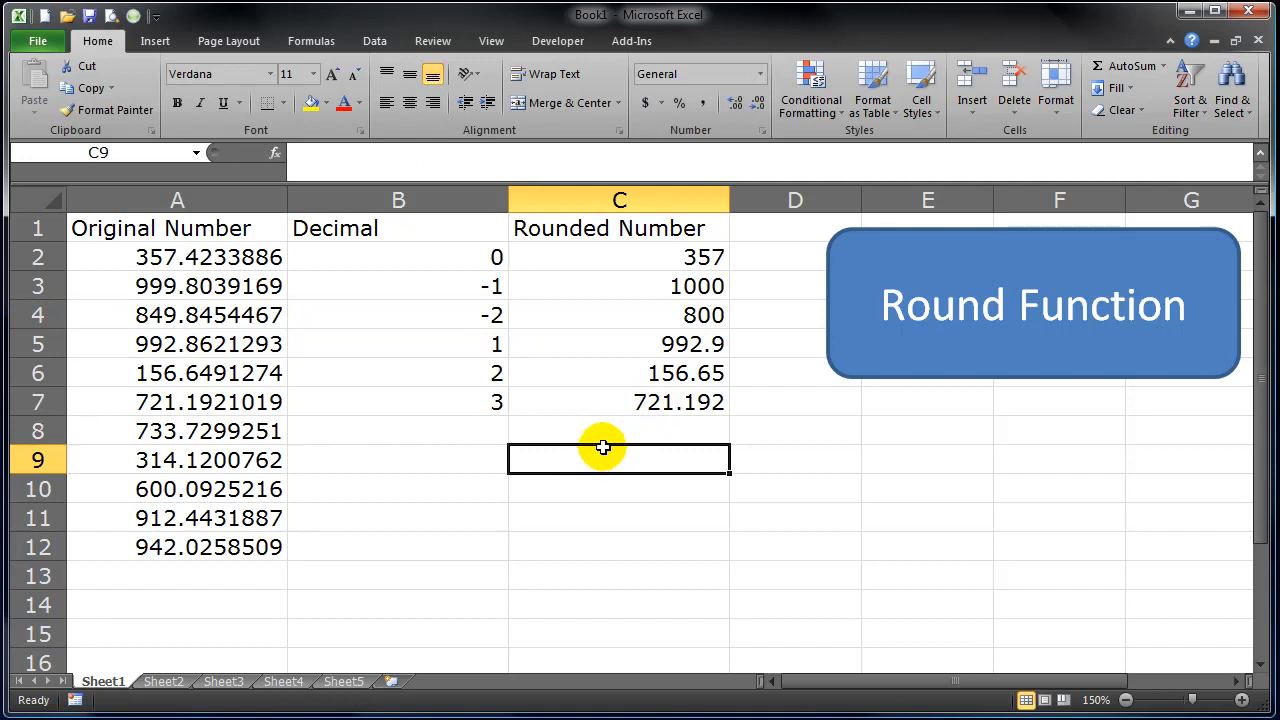
left_click(618, 488)
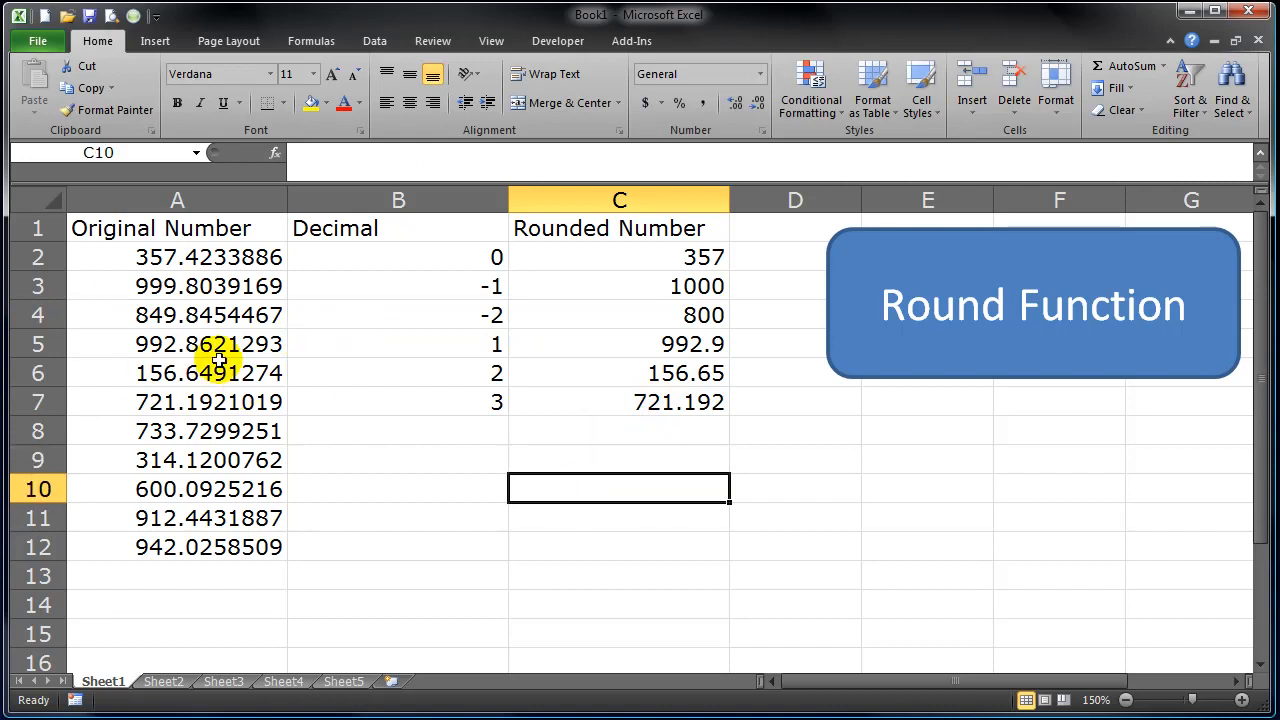
mouse_move(606, 507)
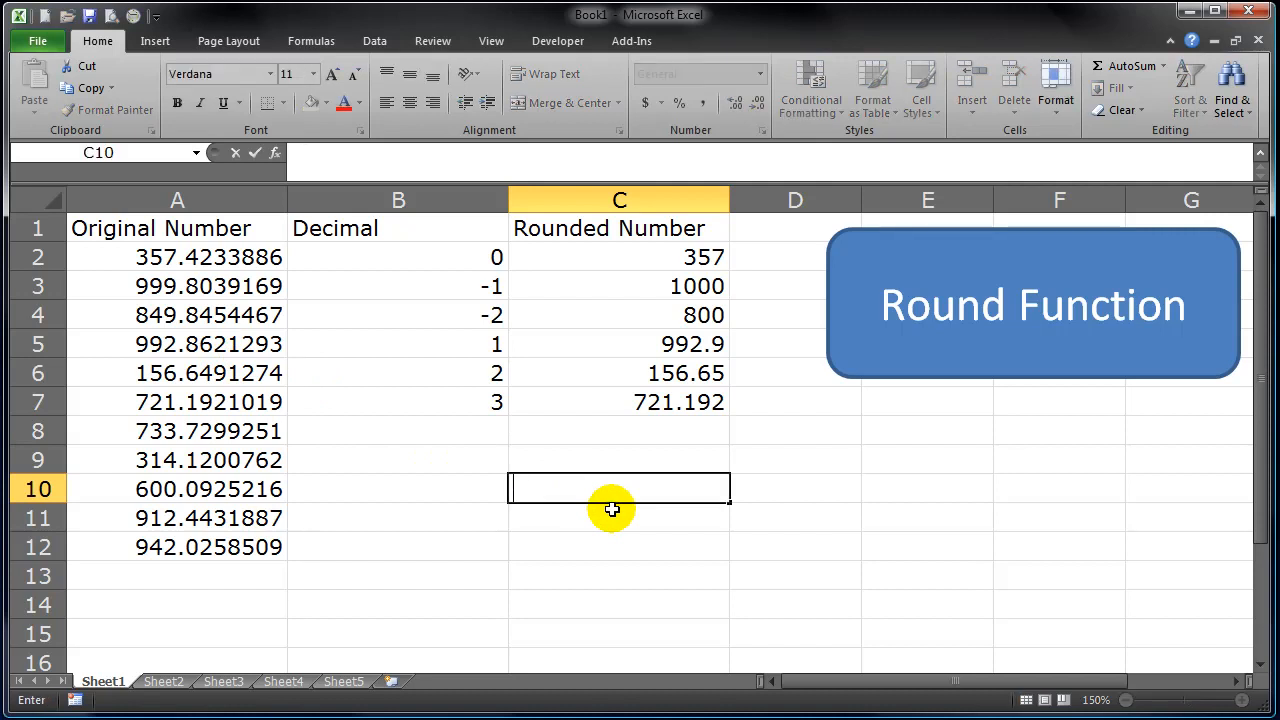
type("=round(")
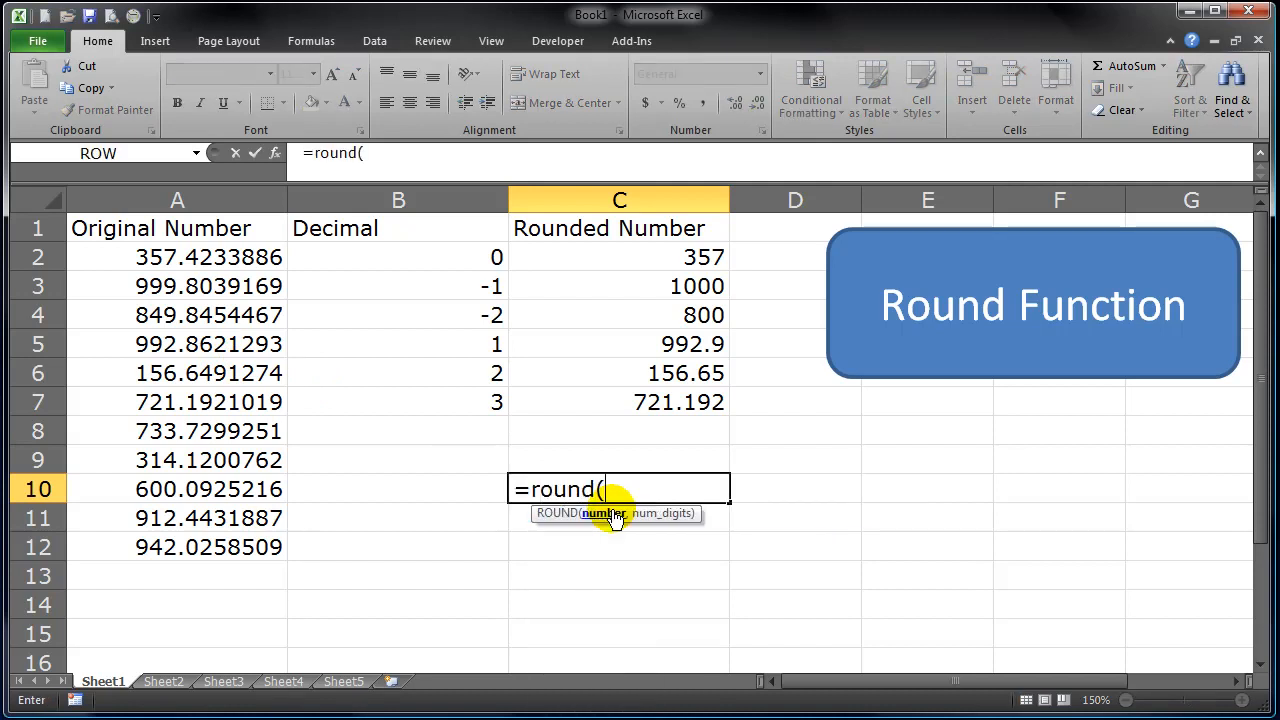
mouse_move(672, 540)
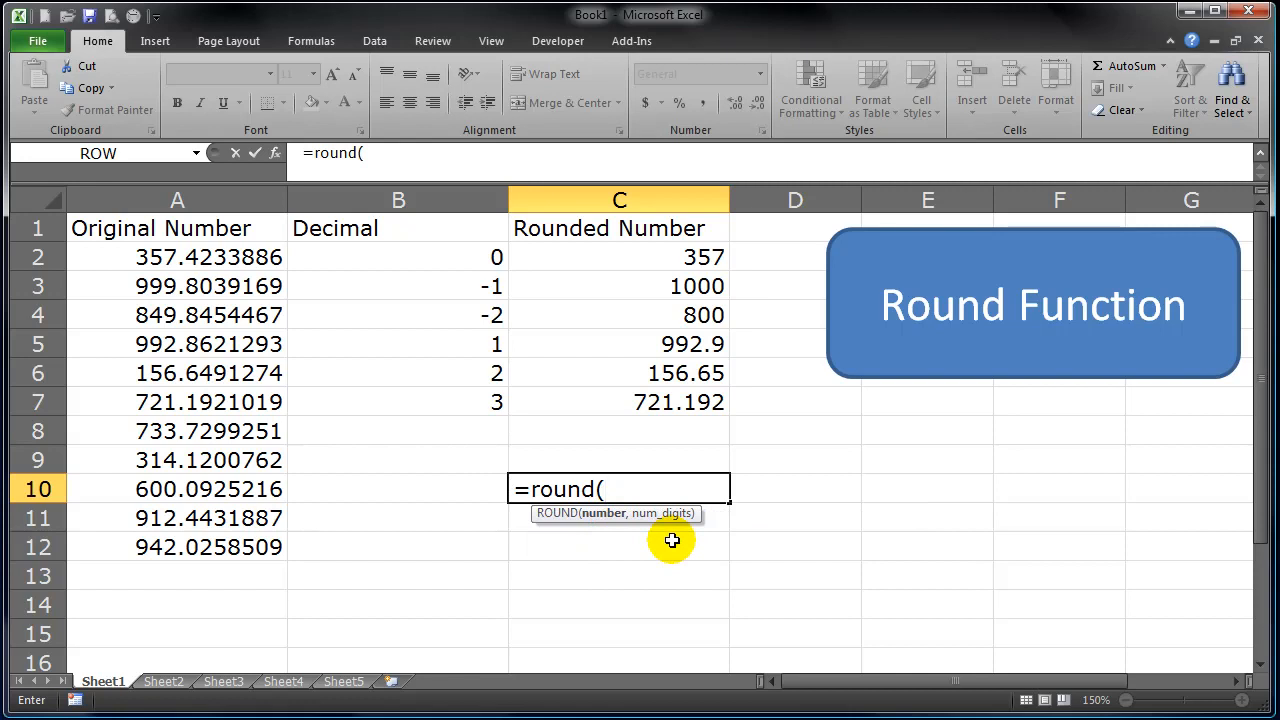
type("rand")
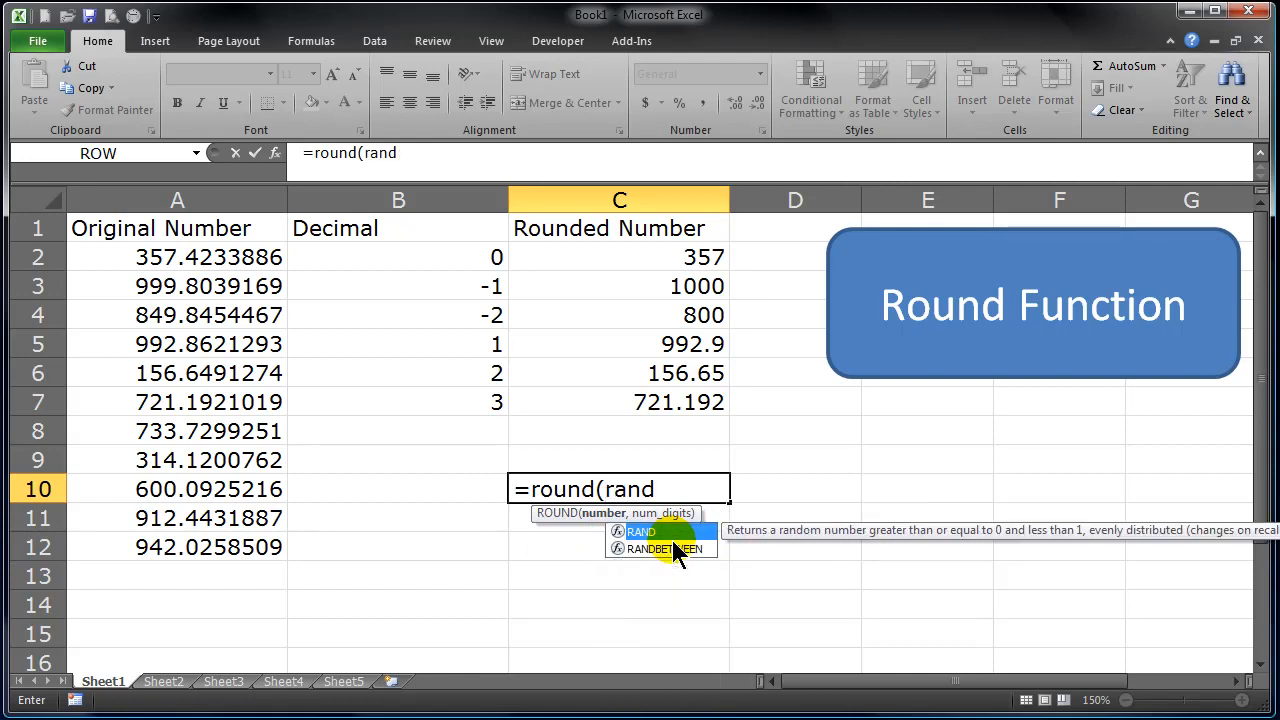
double_click(656, 549)
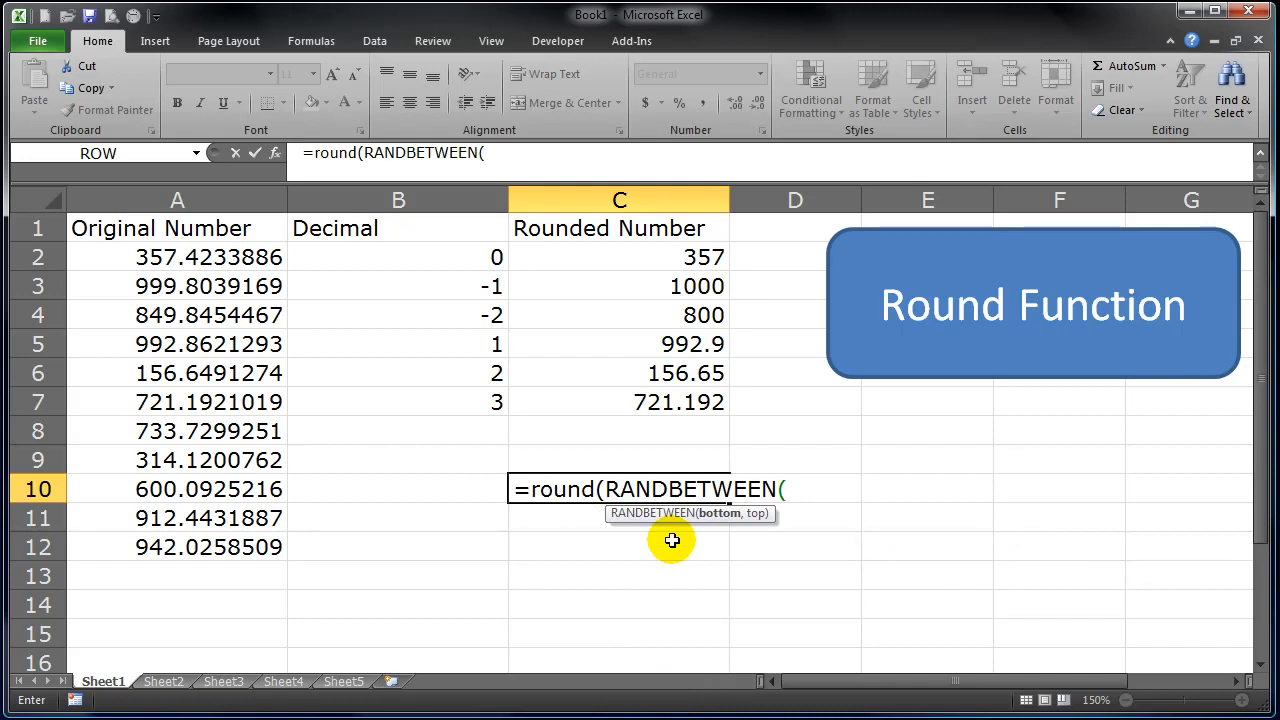
- Complete the formula with arguments 1234,5678 and -2, and enter it to show 3900
type("123")
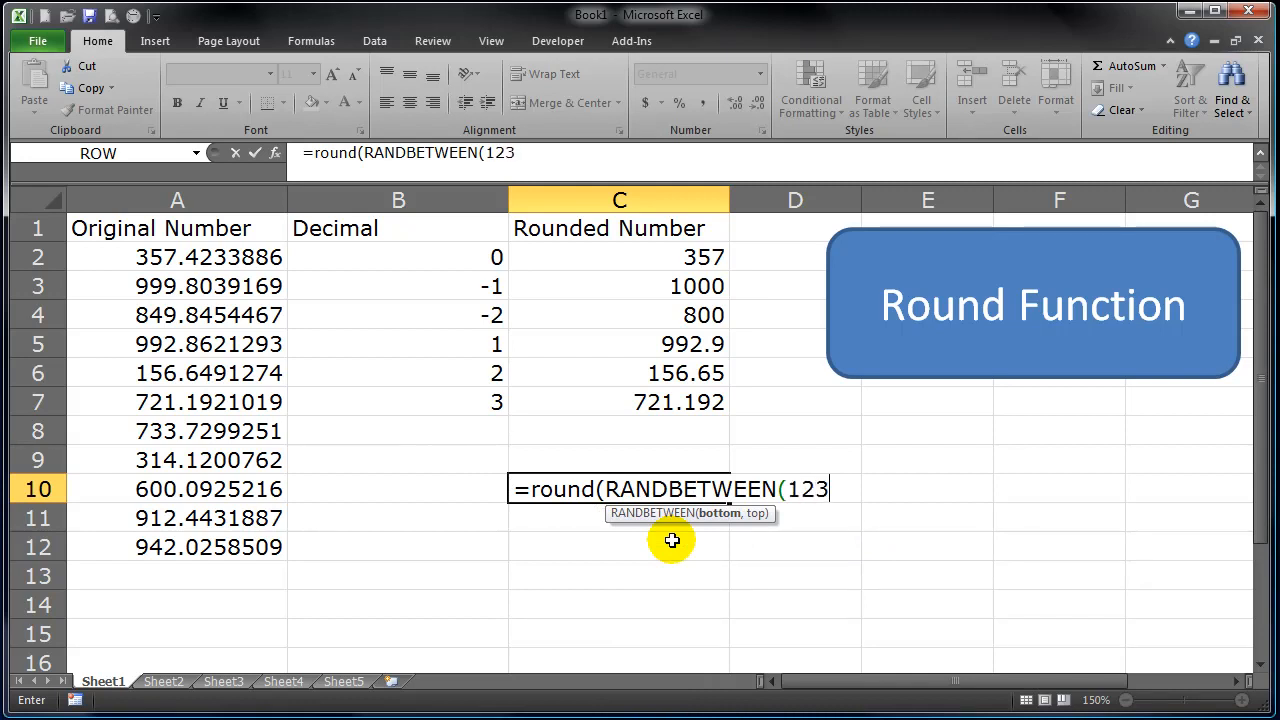
type("4")
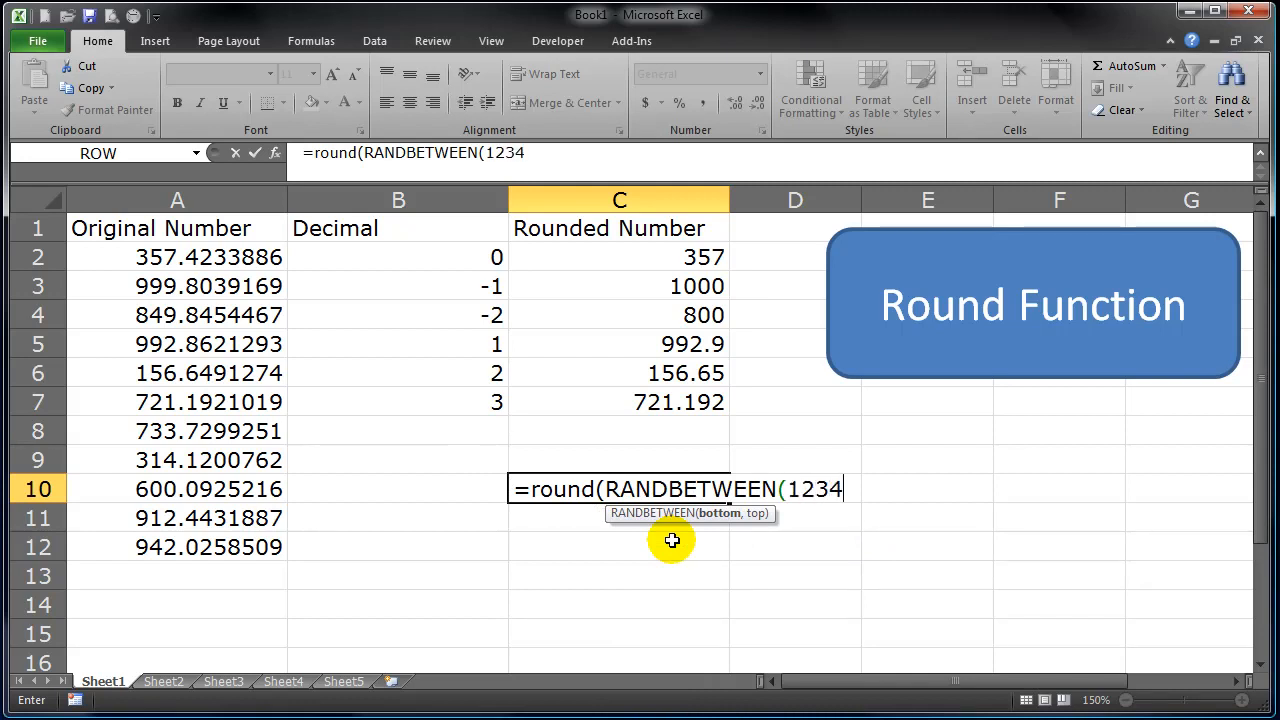
type(",")
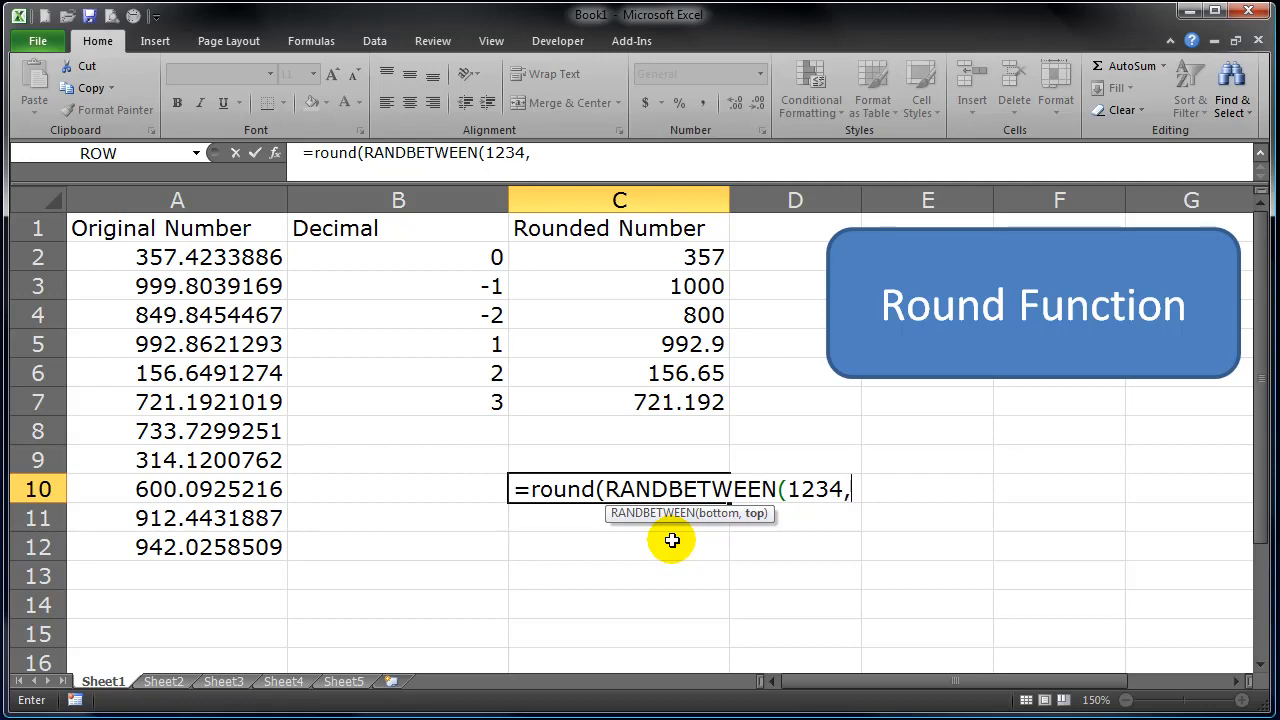
type("5678")
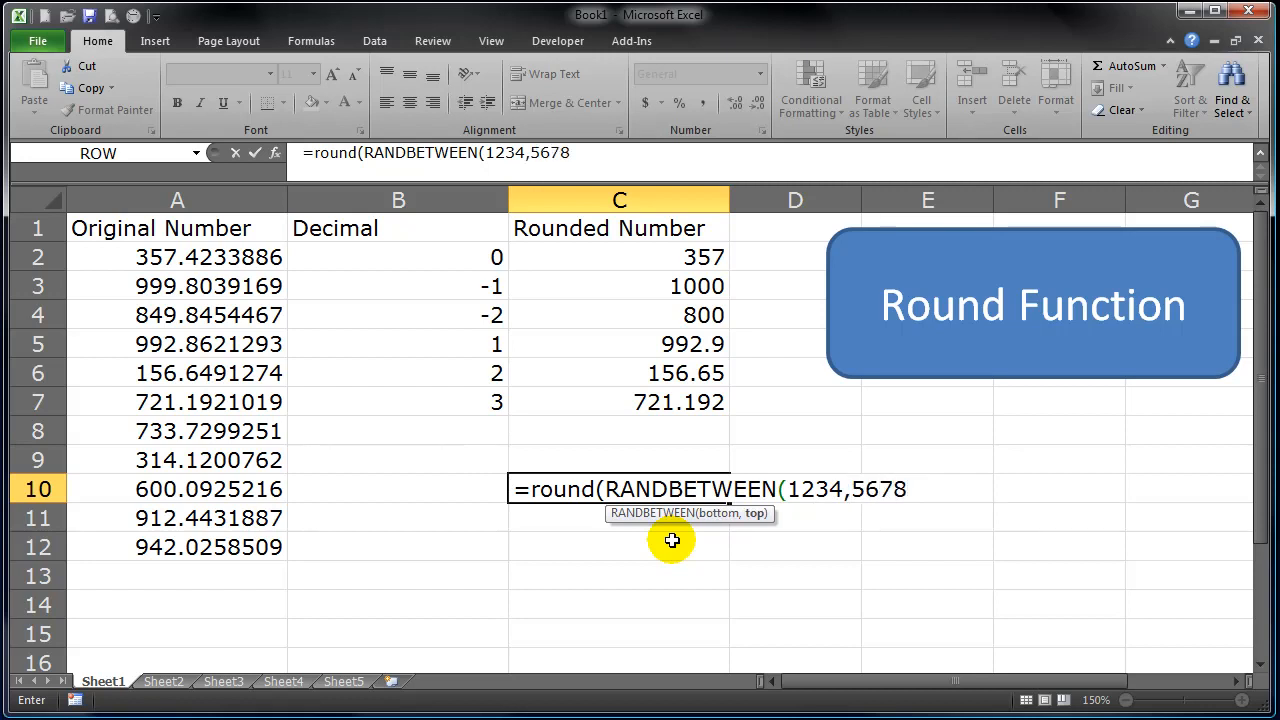
type("),")
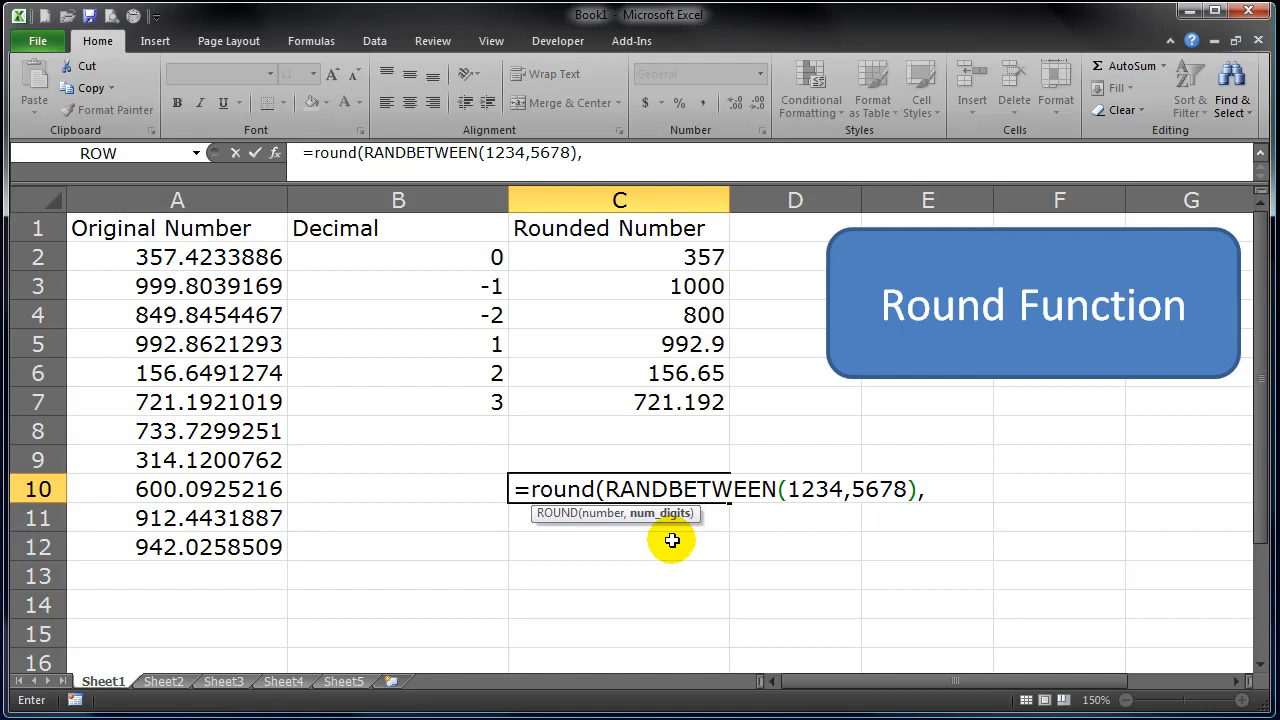
type("-")
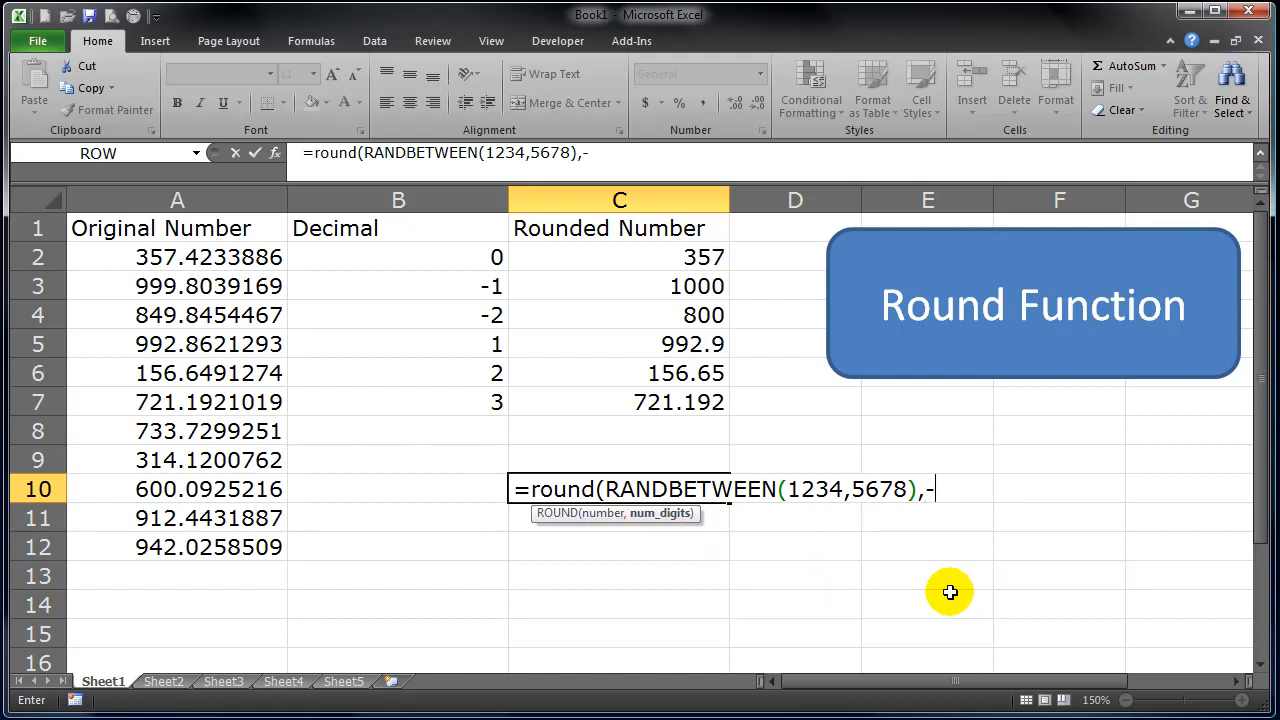
type("2")
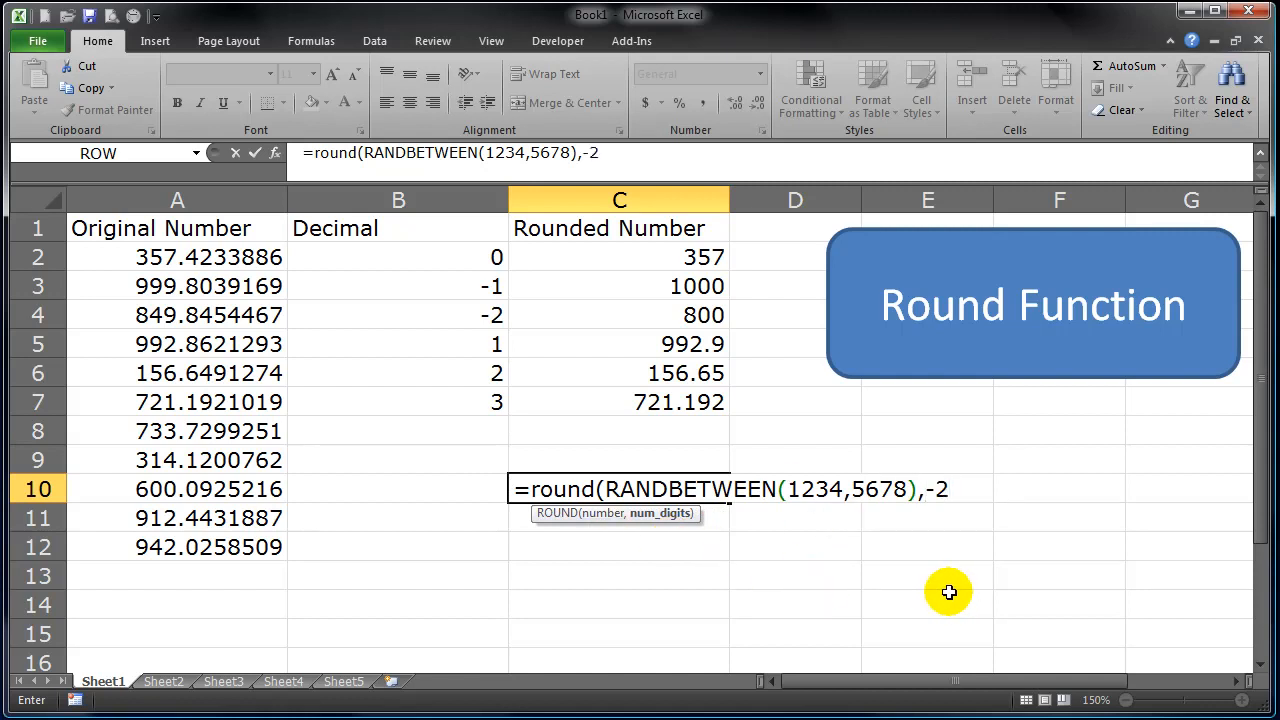
type(")")
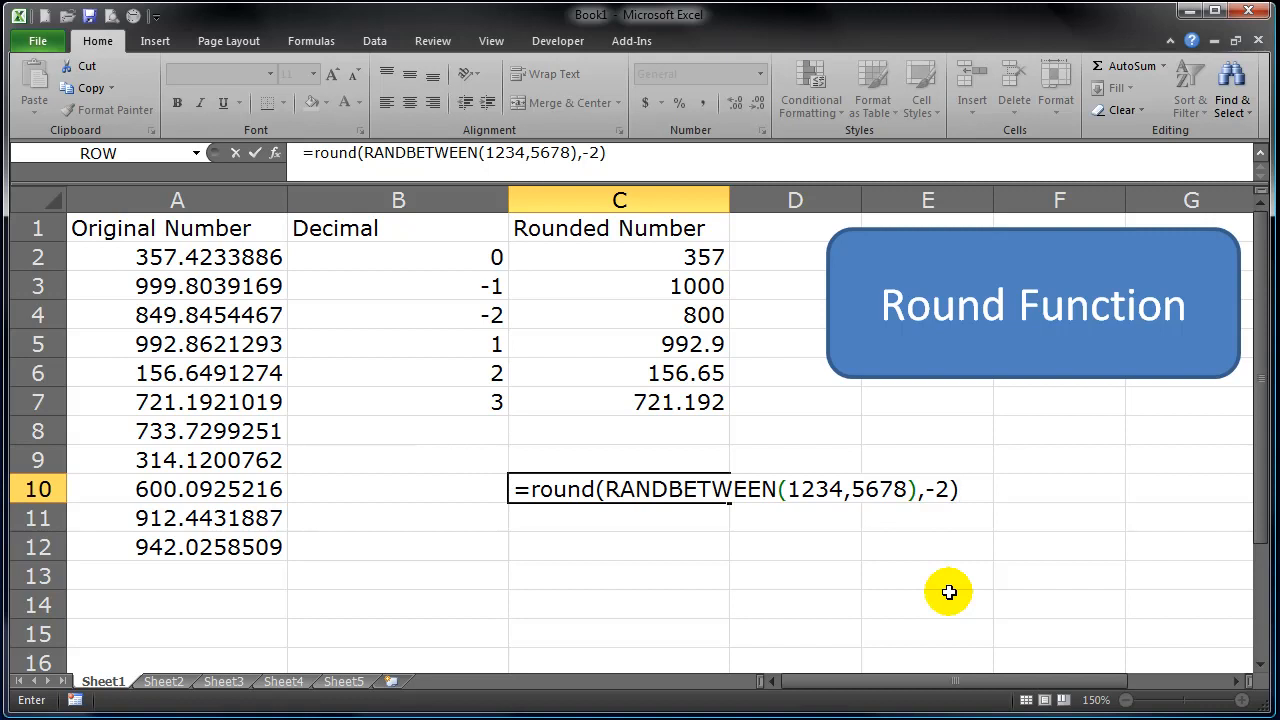
key("Return")
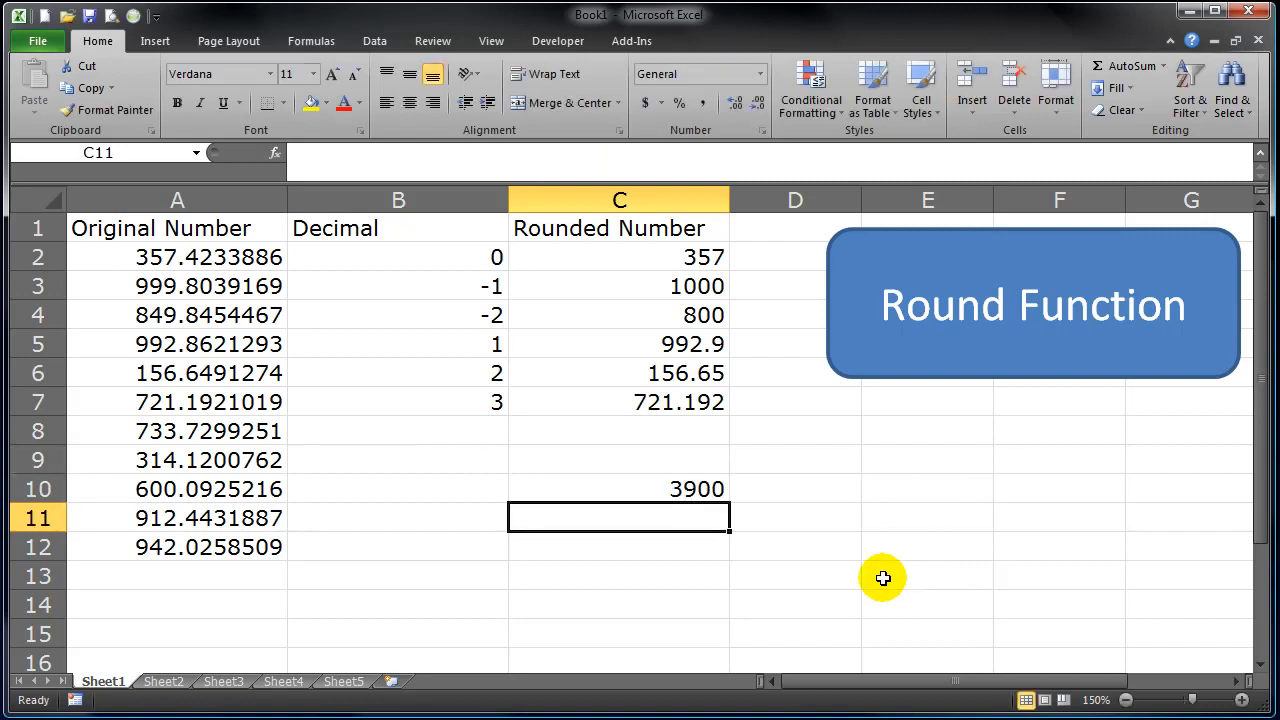
- Return to C10 to reopen =ROUND(RANDBETWEEN(1234,5678),-2) and highlight its -2 argument
left_click(619, 489)
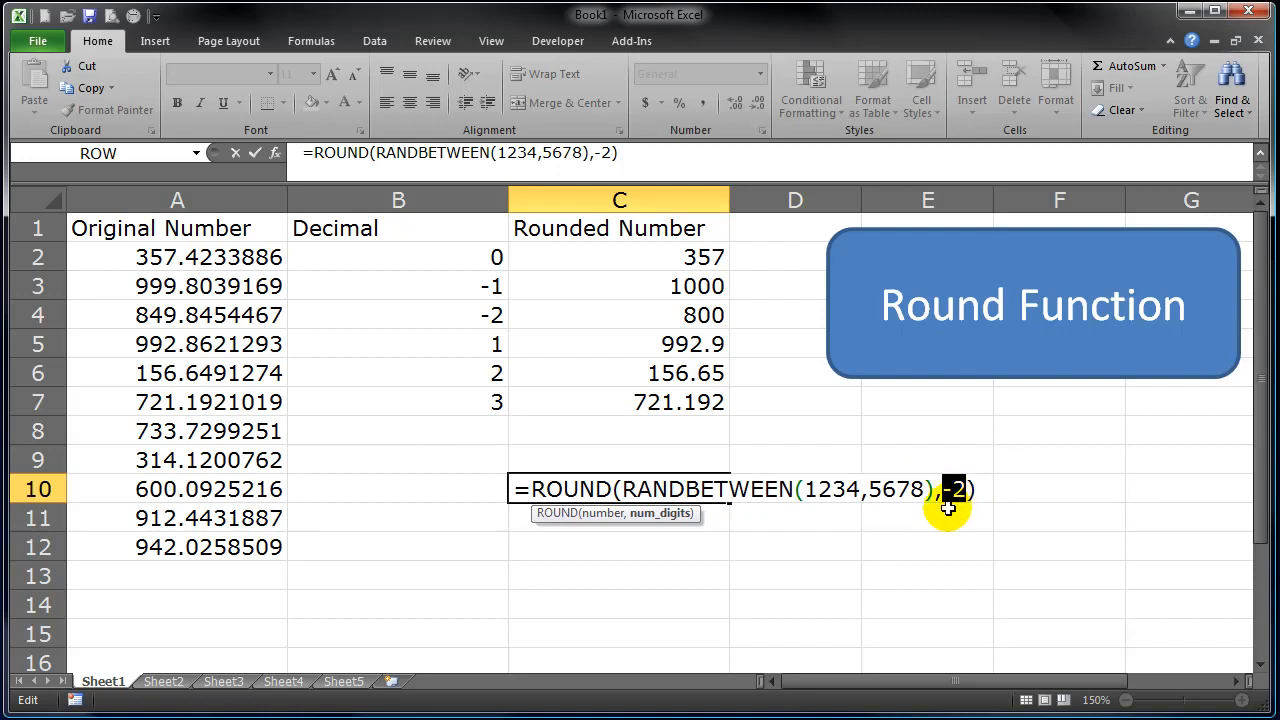
mouse_move(960, 502)
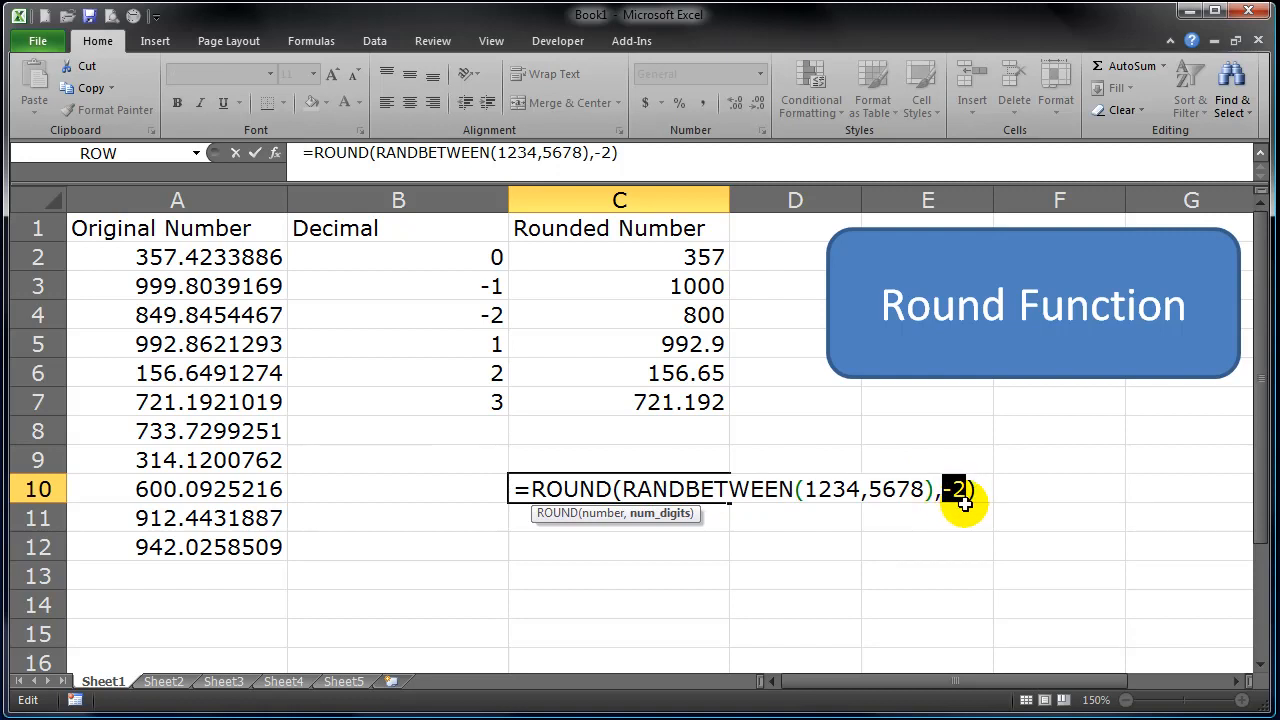